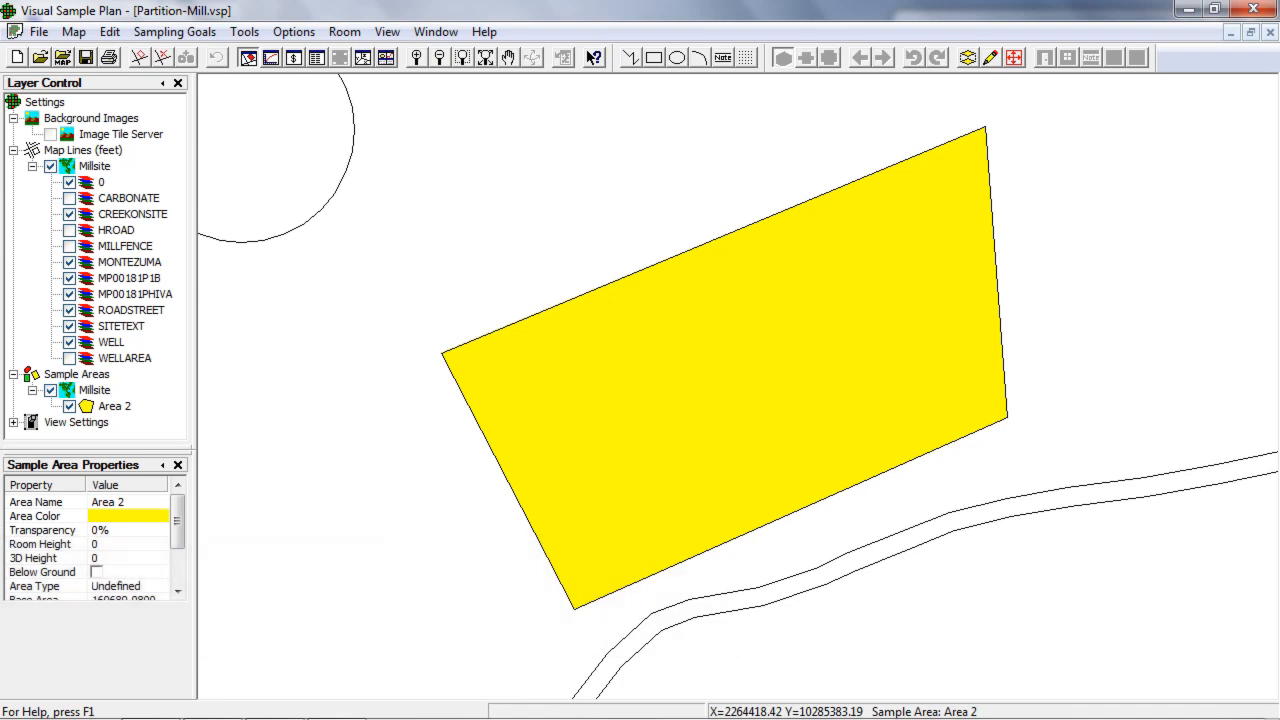
pyautogui.moveTo(642, 560)
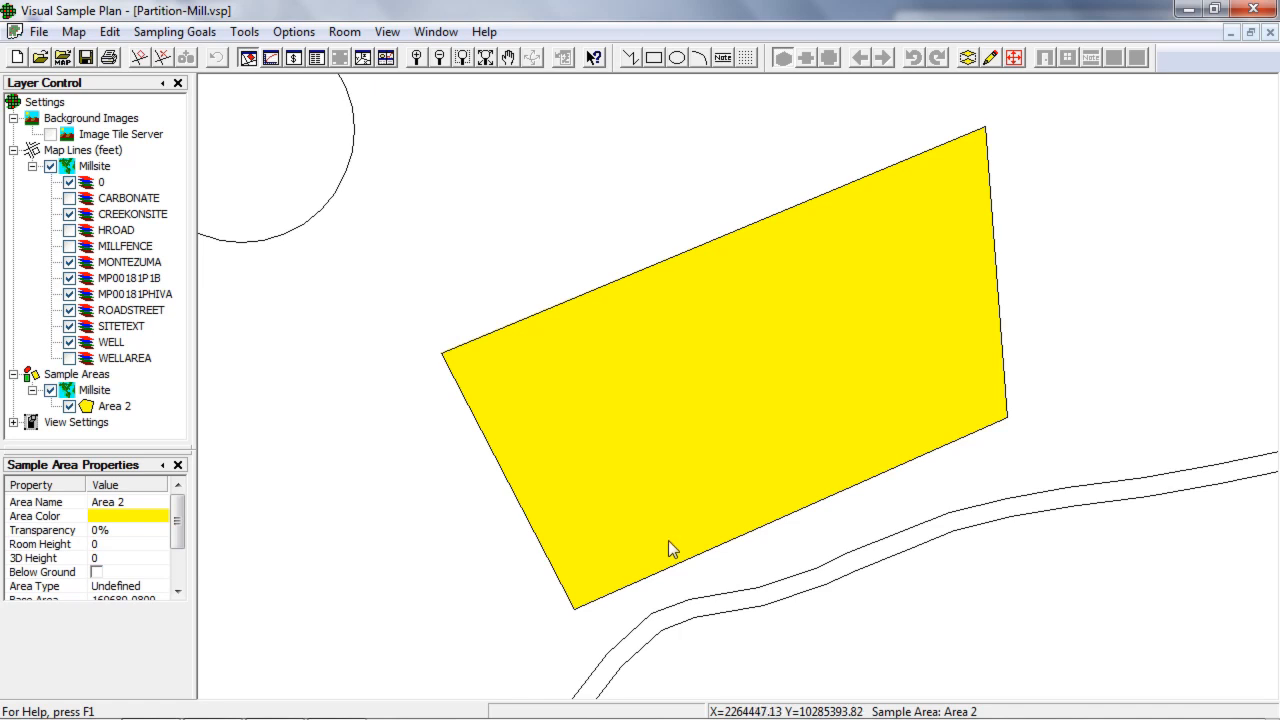
pyautogui.moveTo(855, 308)
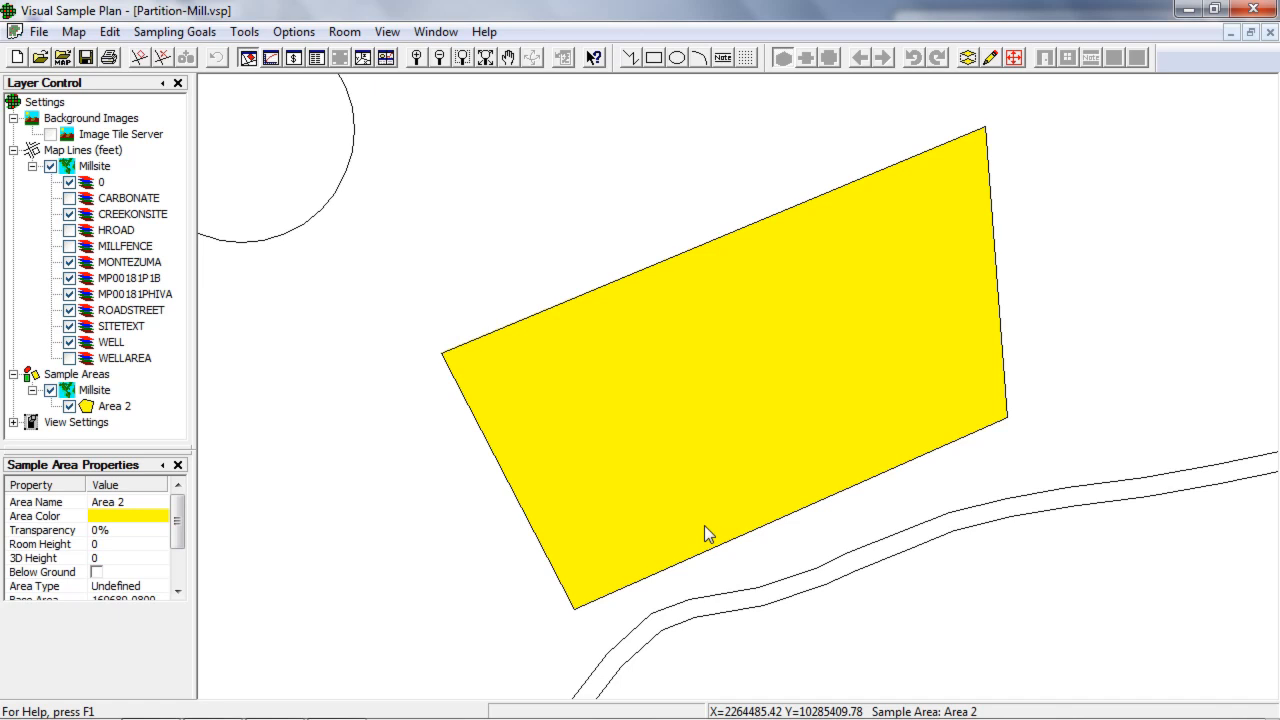
pyautogui.moveTo(634, 331)
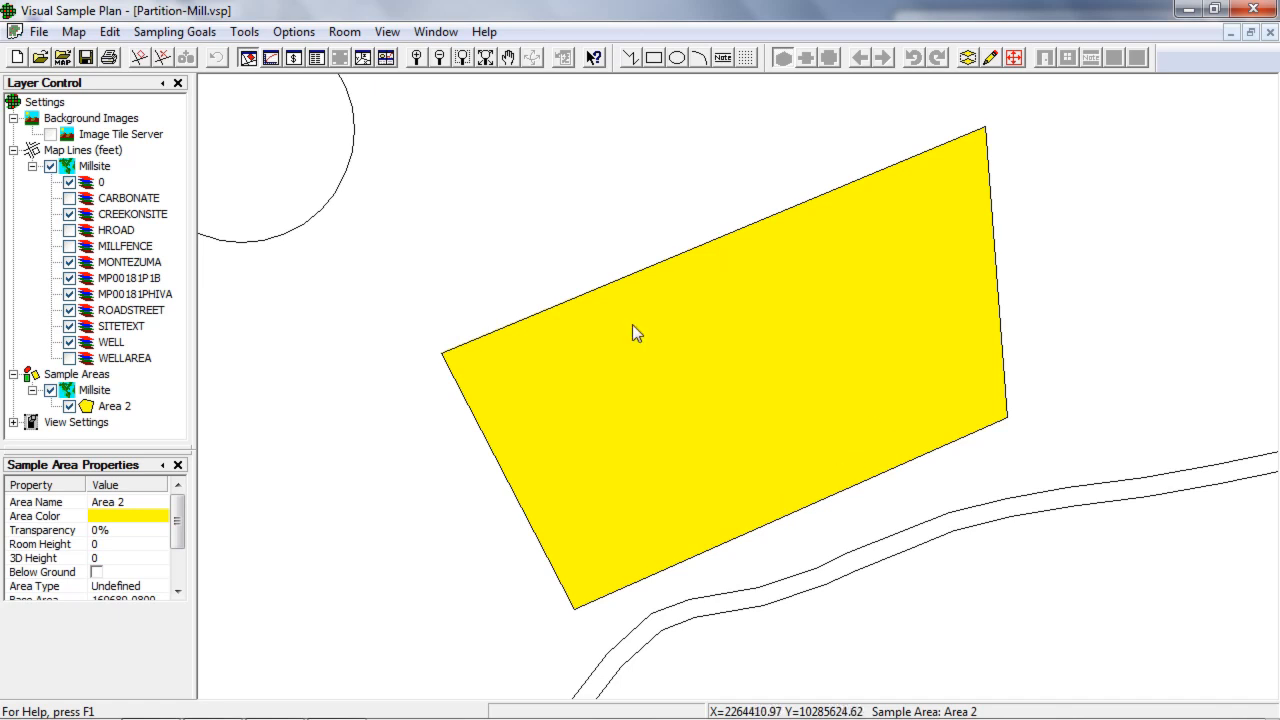
pyautogui.moveTo(548, 483)
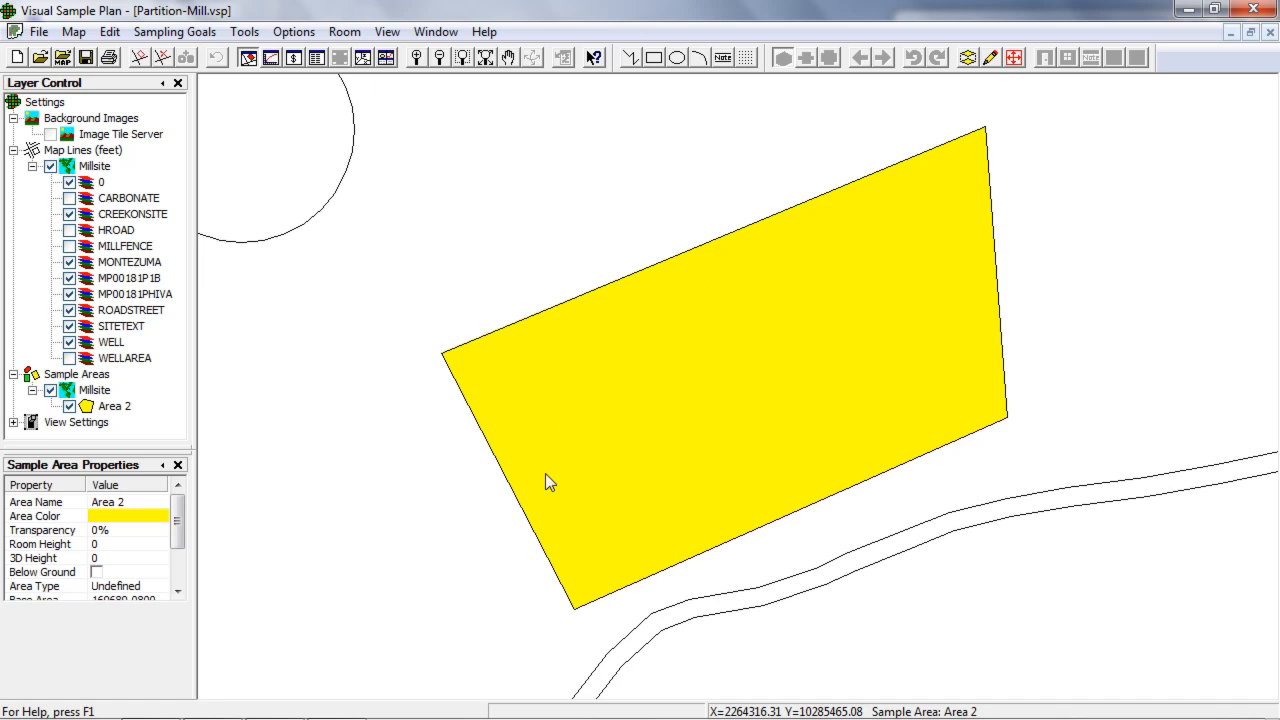
pyautogui.moveTo(120, 40)
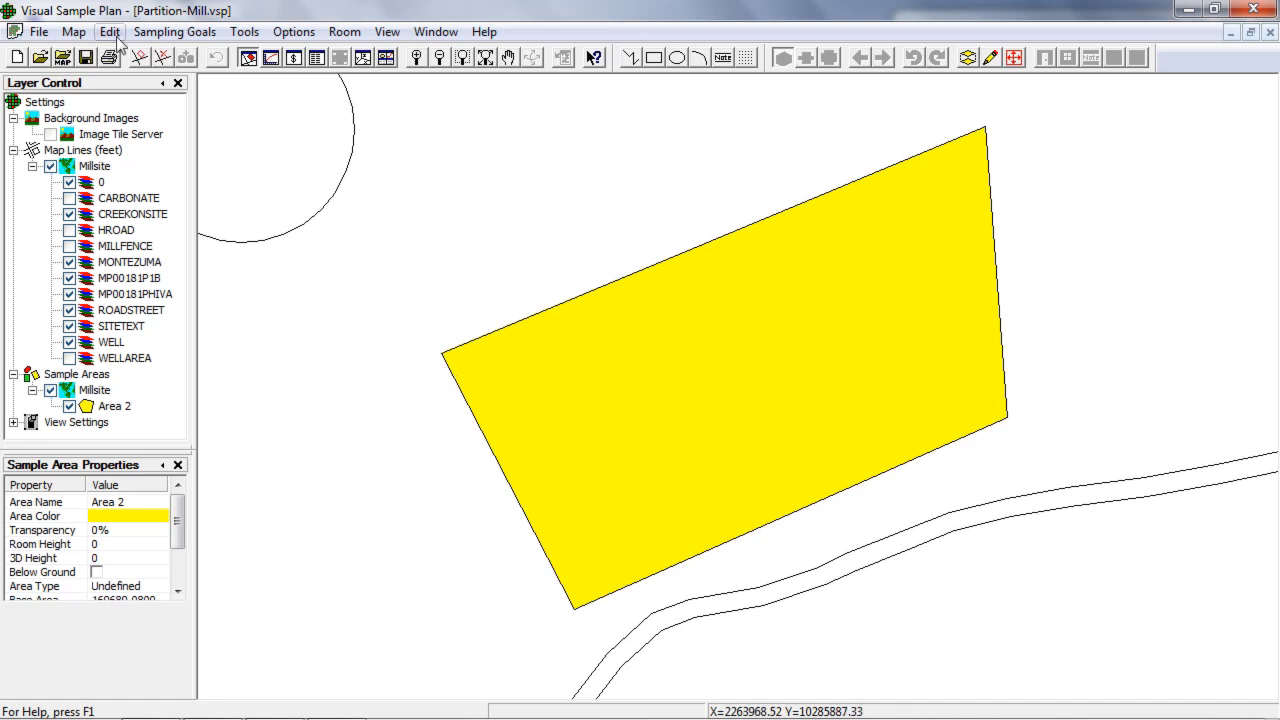
# Start partitioning Area 2, placing the first partition corner at the area's bottom corner
pyautogui.click(114, 33)
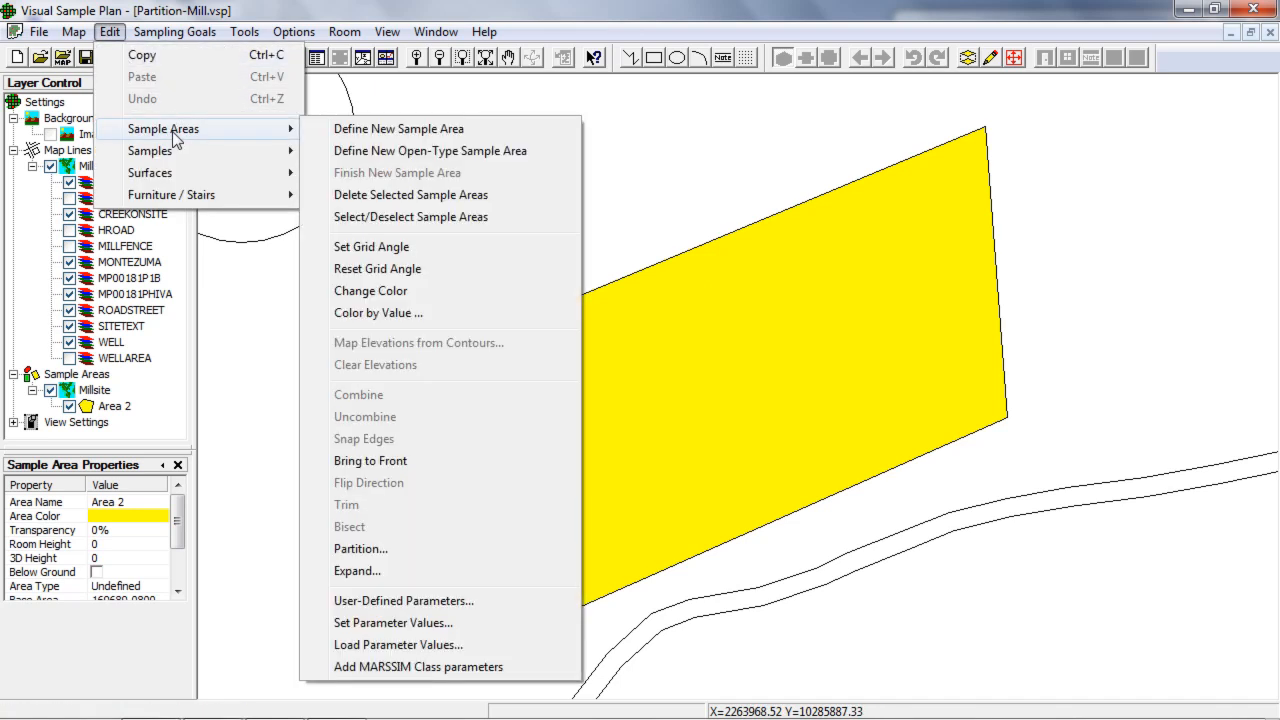
pyautogui.click(360, 548)
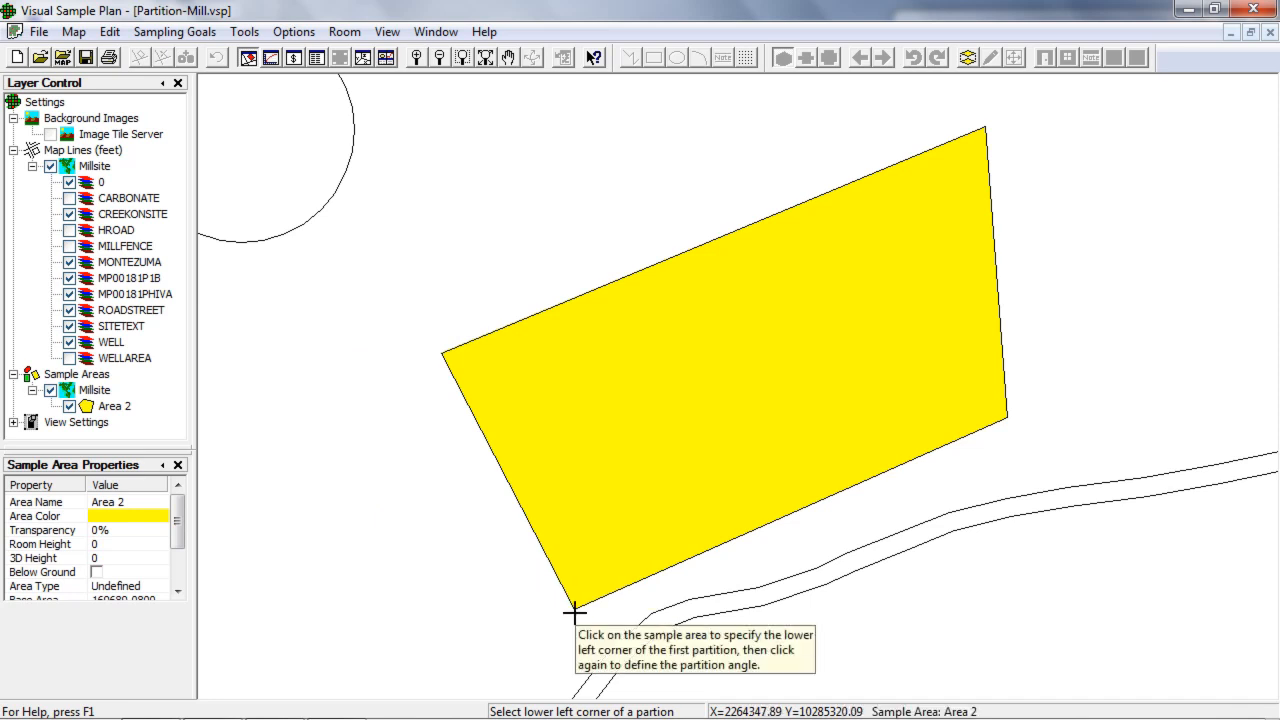
pyautogui.click(575, 614)
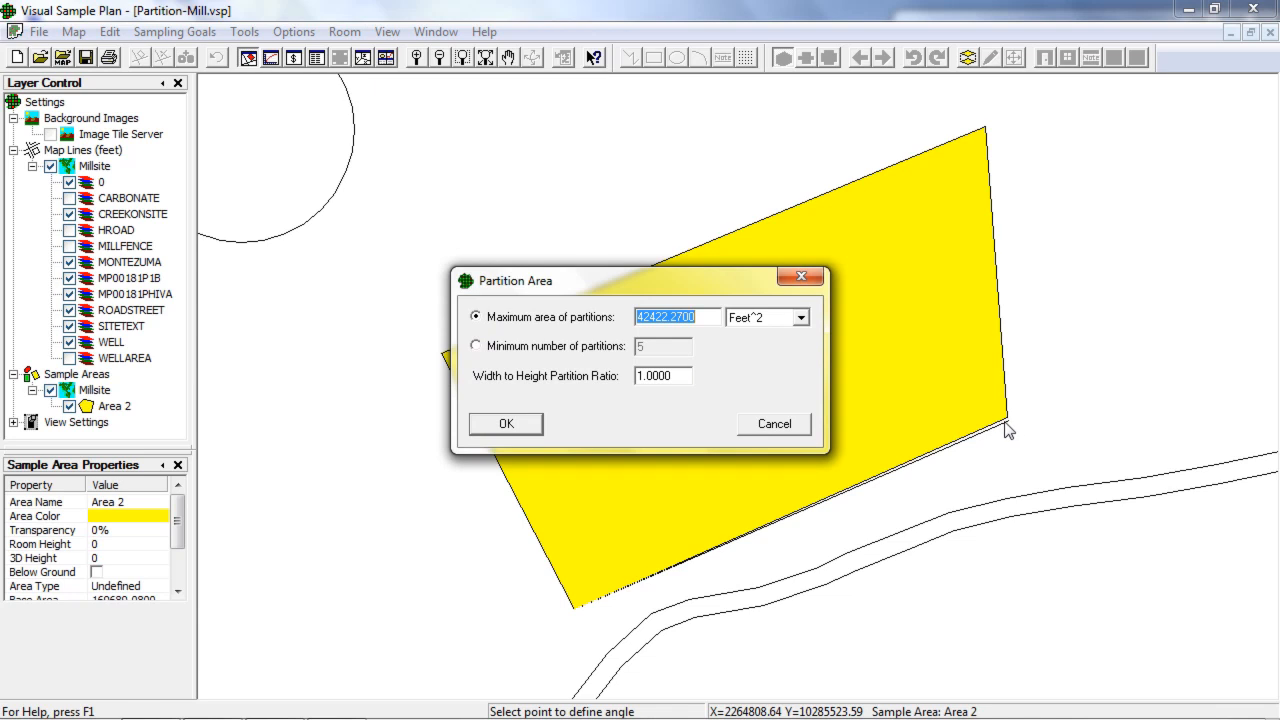
pyautogui.moveTo(686, 342)
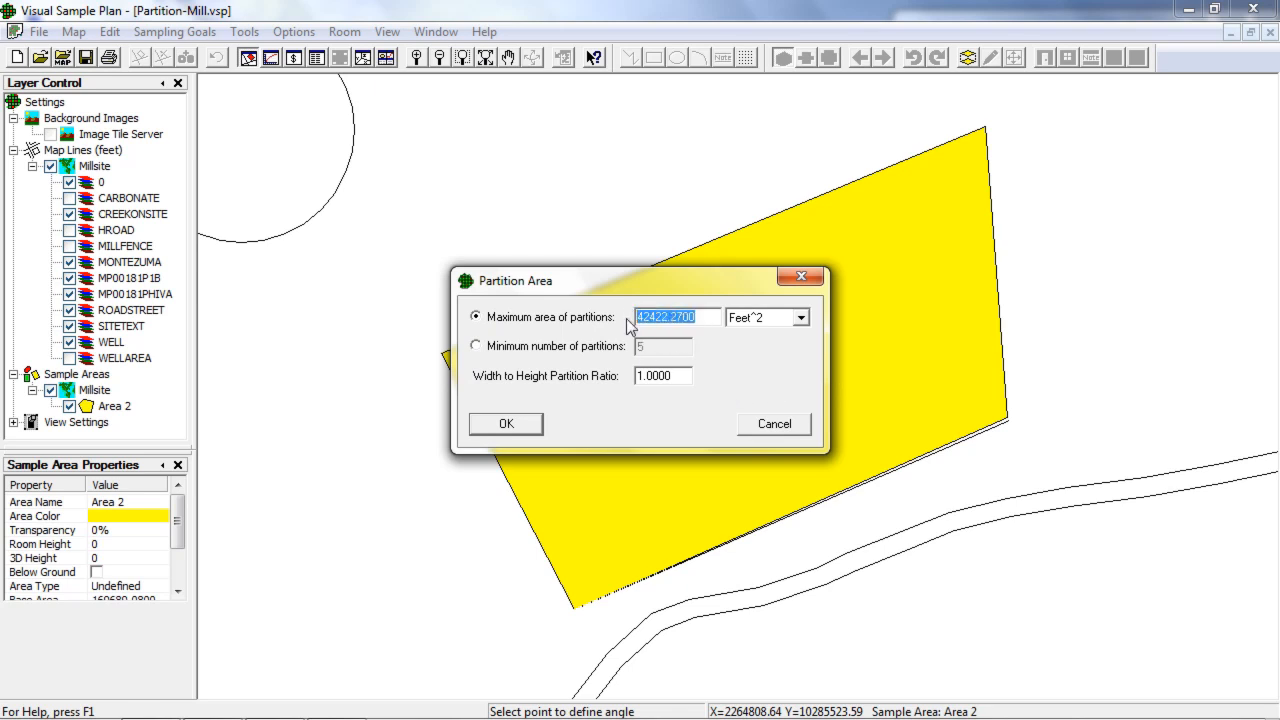
# Set the maximum partition area to 2000 square metres
pyautogui.write('2000')
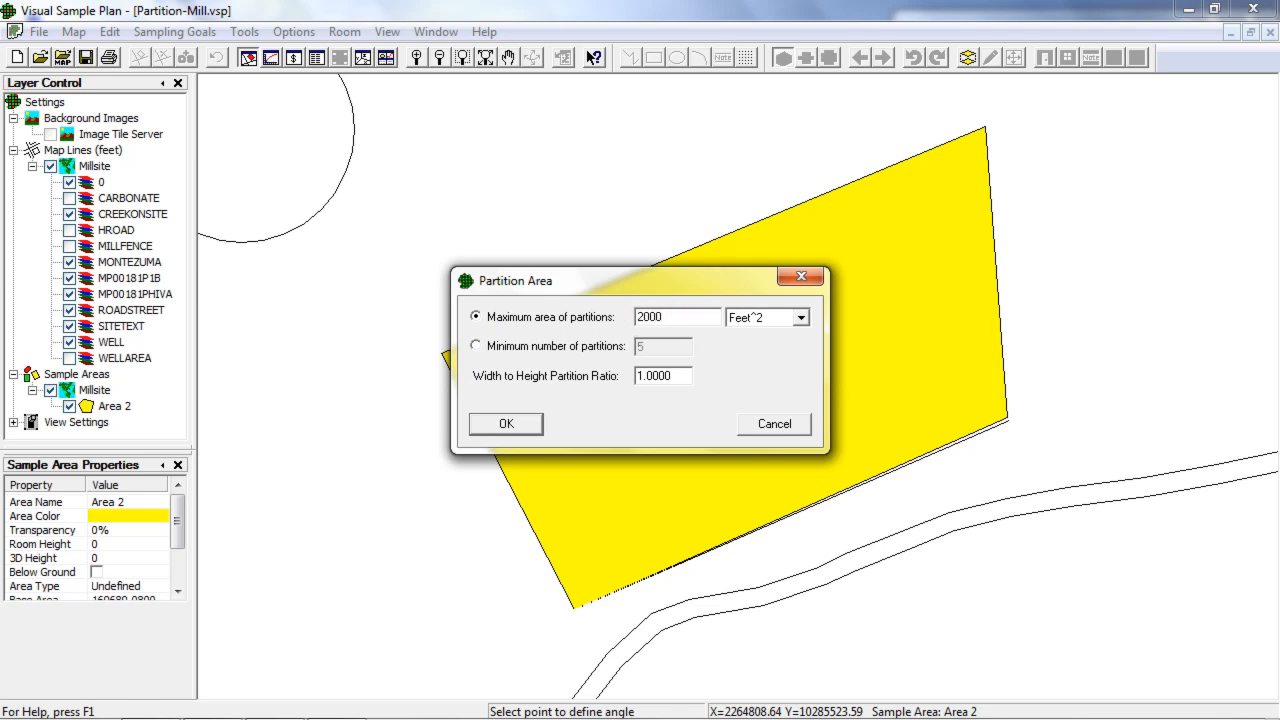
pyautogui.click(799, 317)
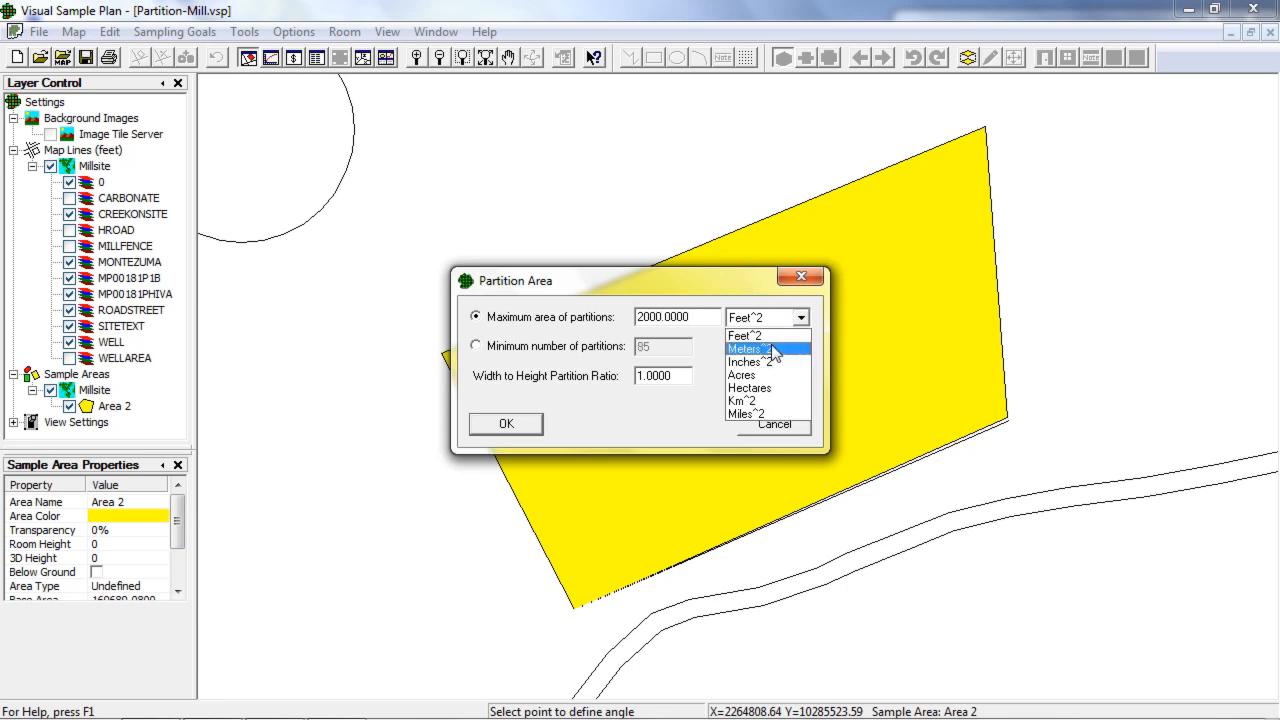
pyautogui.click(759, 348)
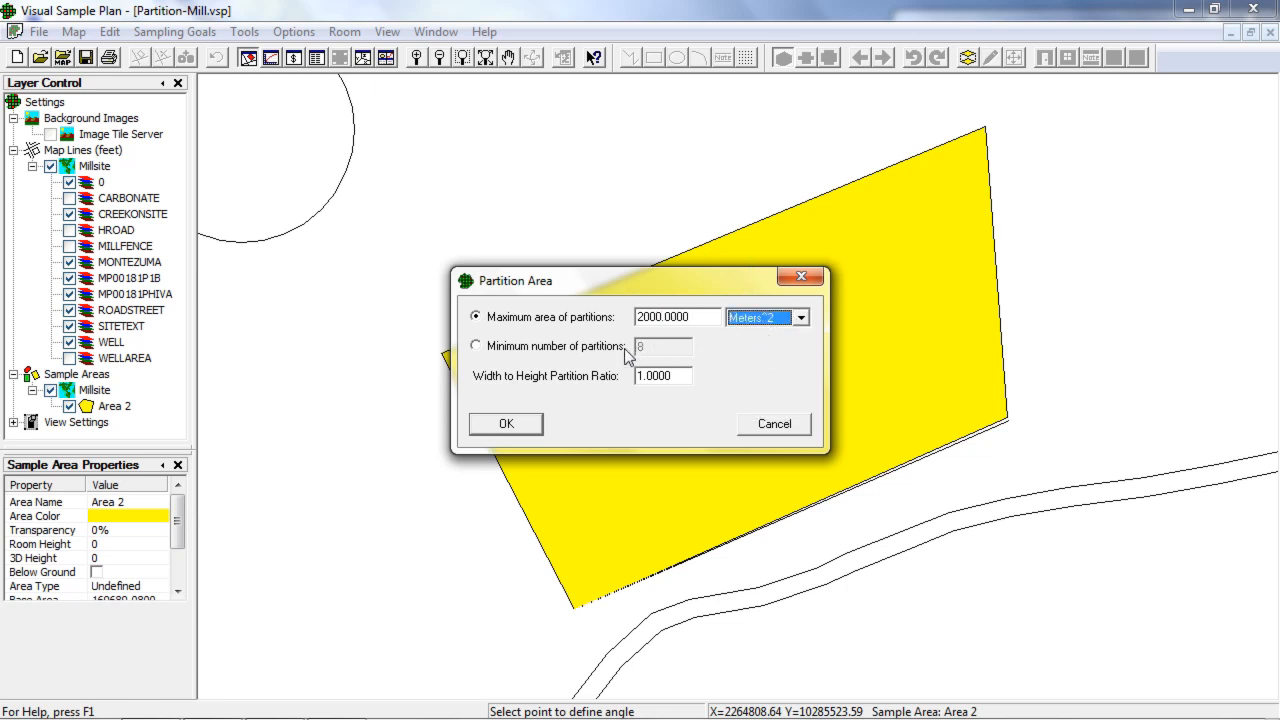
pyautogui.moveTo(570, 360)
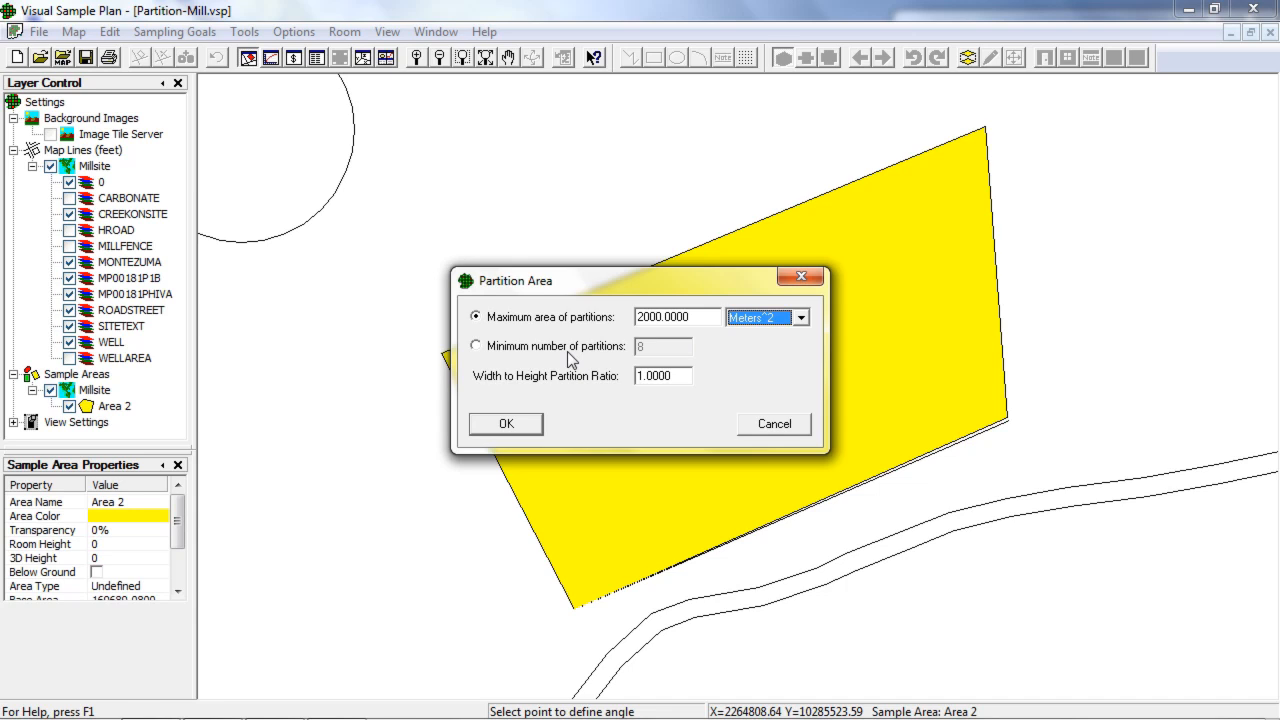
pyautogui.moveTo(607, 403)
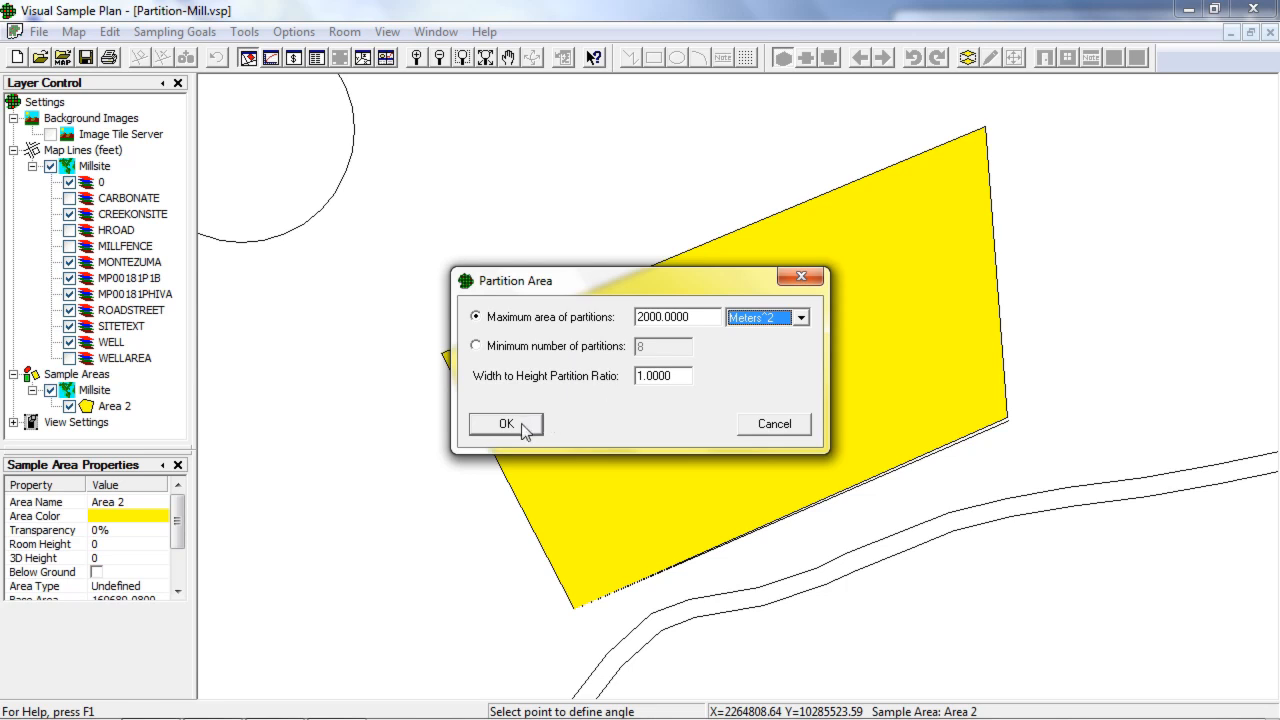
# Confirm the 2000 m² partitioning of Area 2 and inspect one partition's information
pyautogui.click(504, 424)
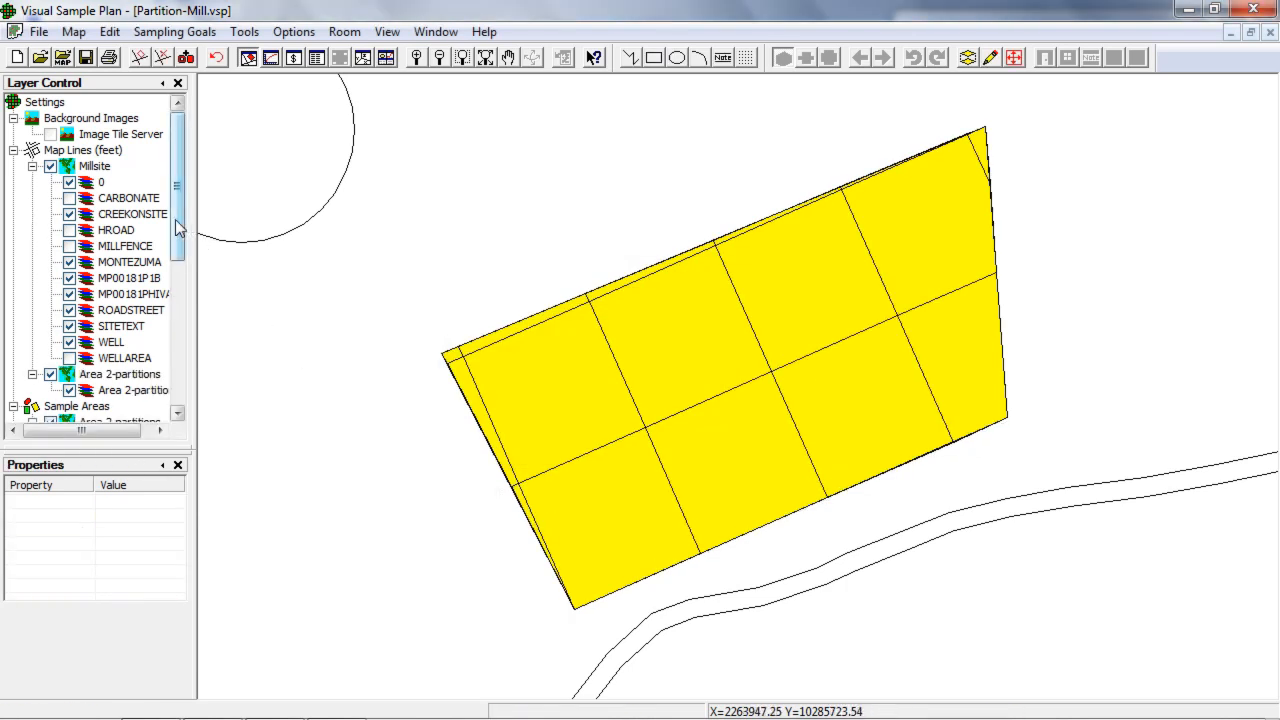
pyautogui.scroll(-3)
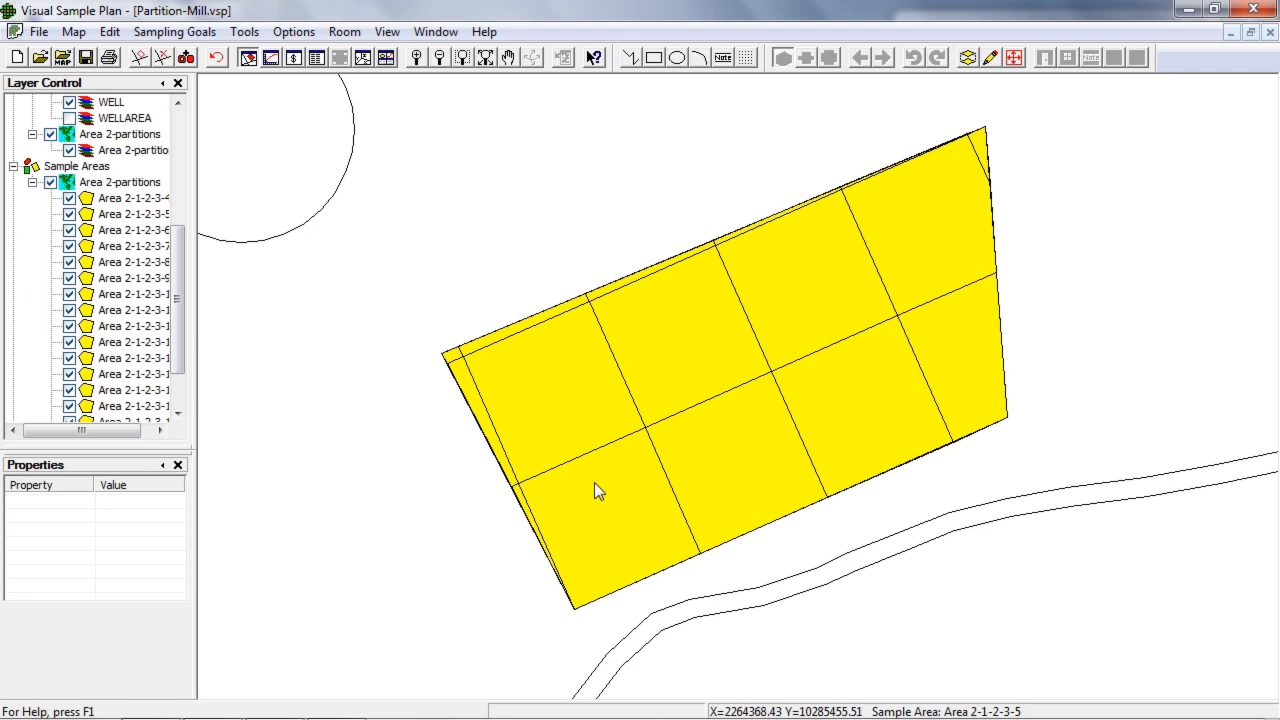
pyautogui.doubleClick(598, 492)
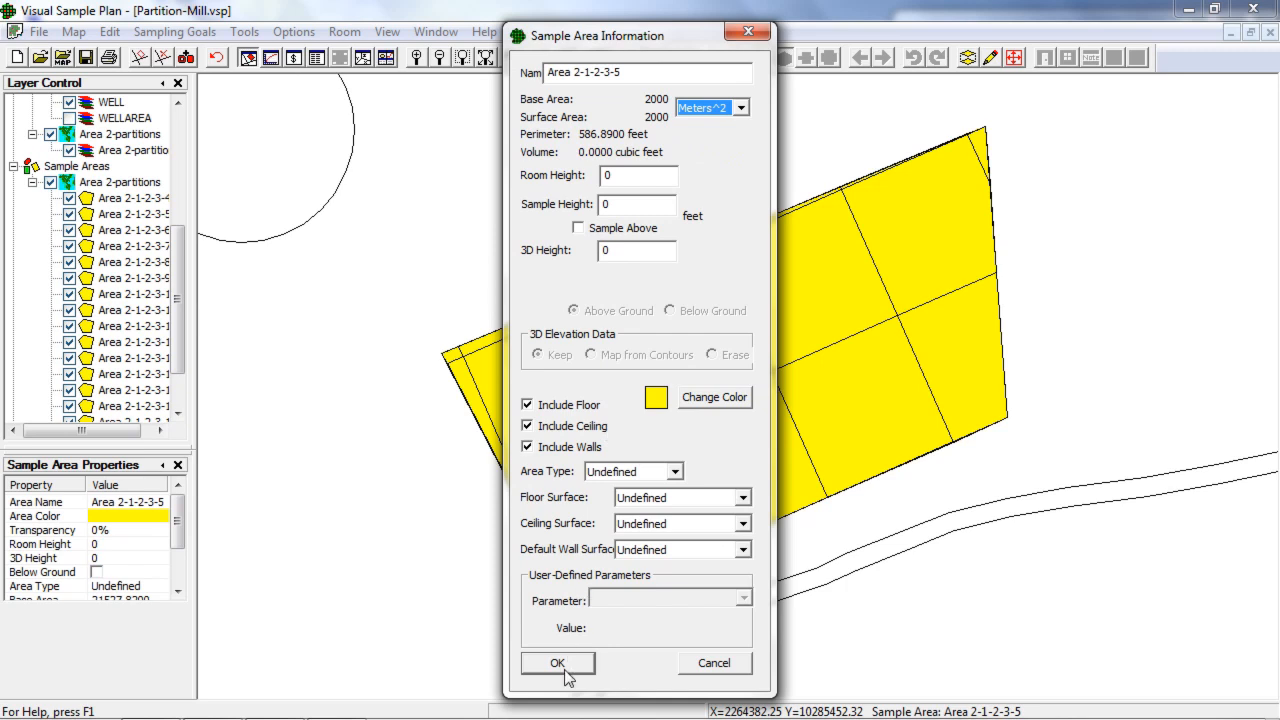
pyautogui.click(556, 662)
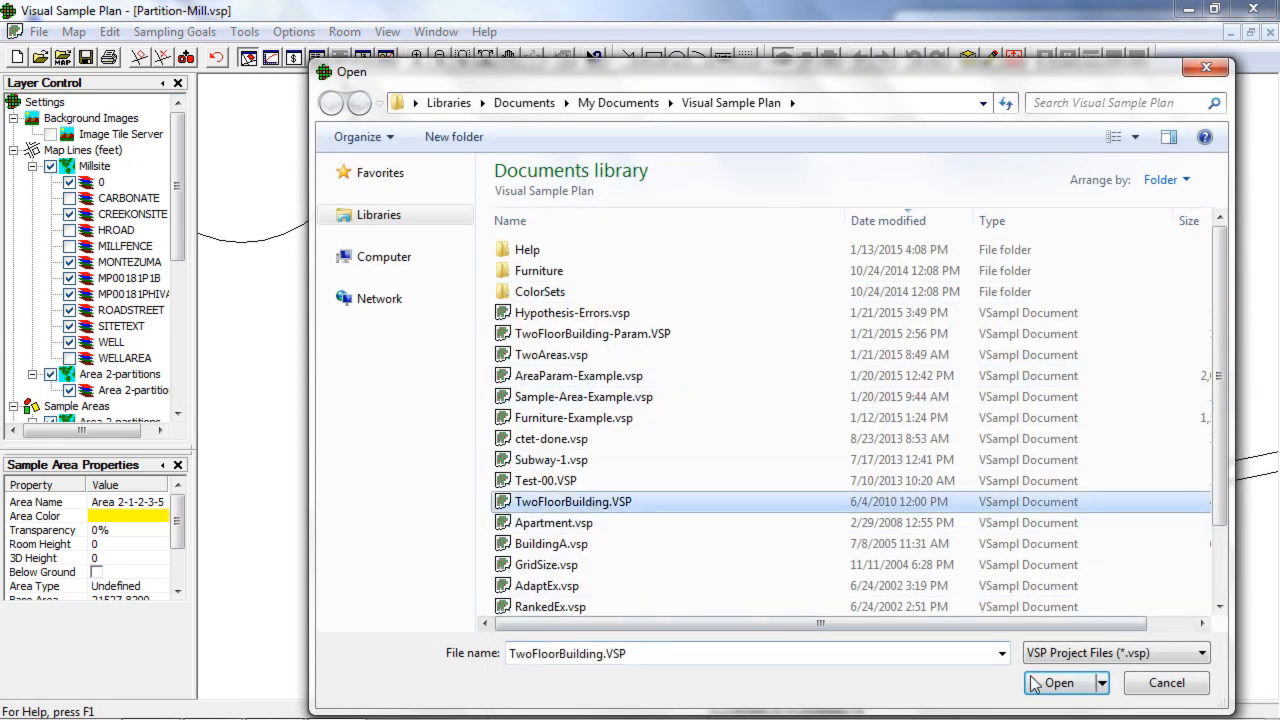
# Open TwoFloorBuilding.VSP and select Room 40 under Floor-2 sample areas
pyautogui.click(1057, 683)
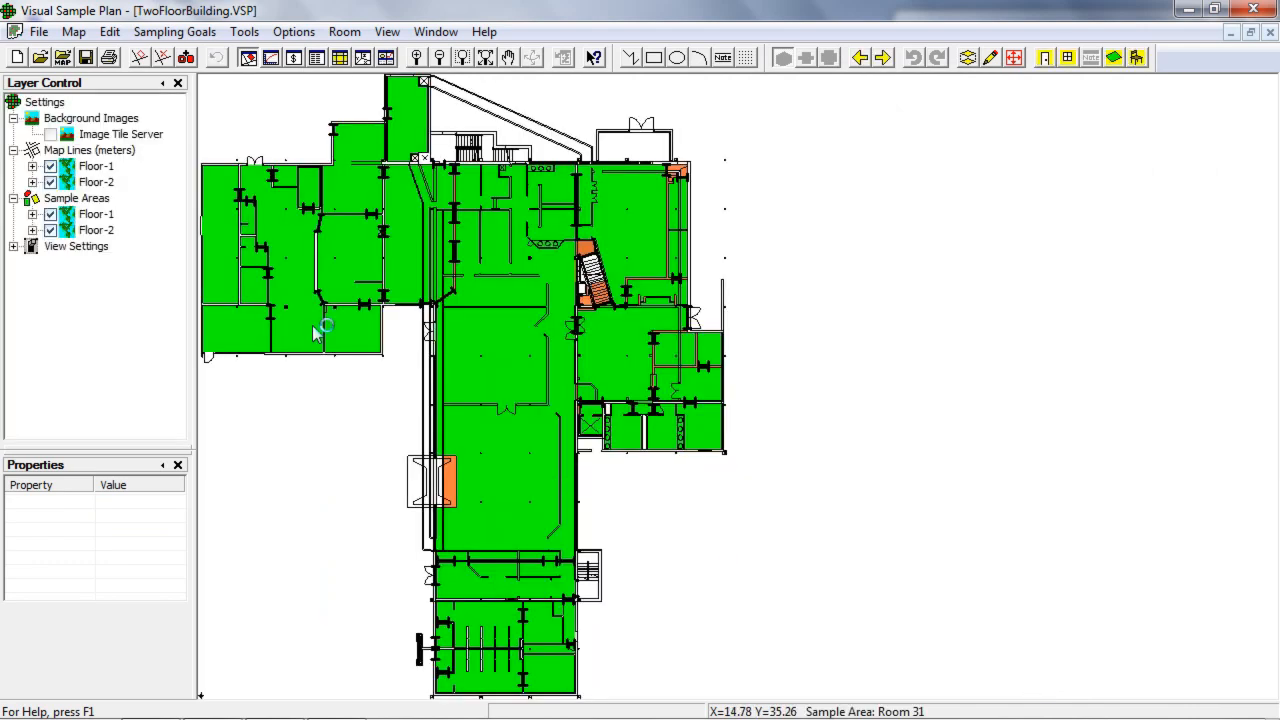
pyautogui.click(96, 165)
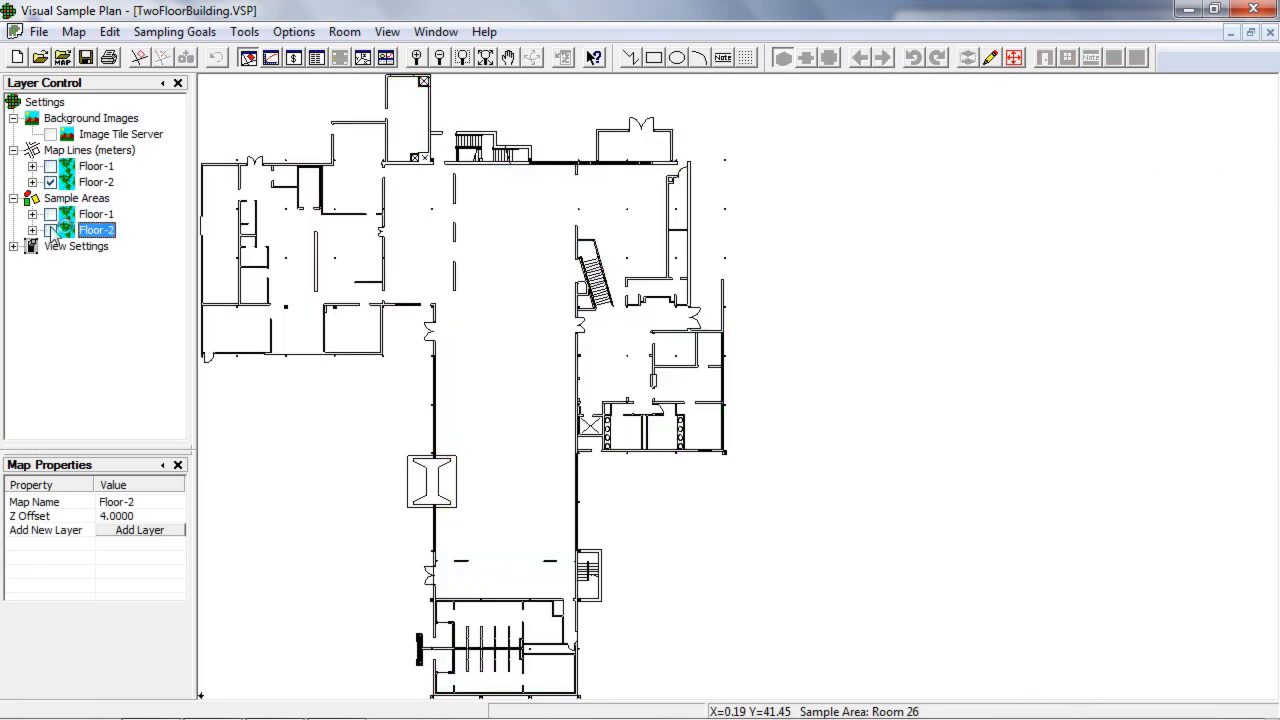
pyautogui.click(32, 229)
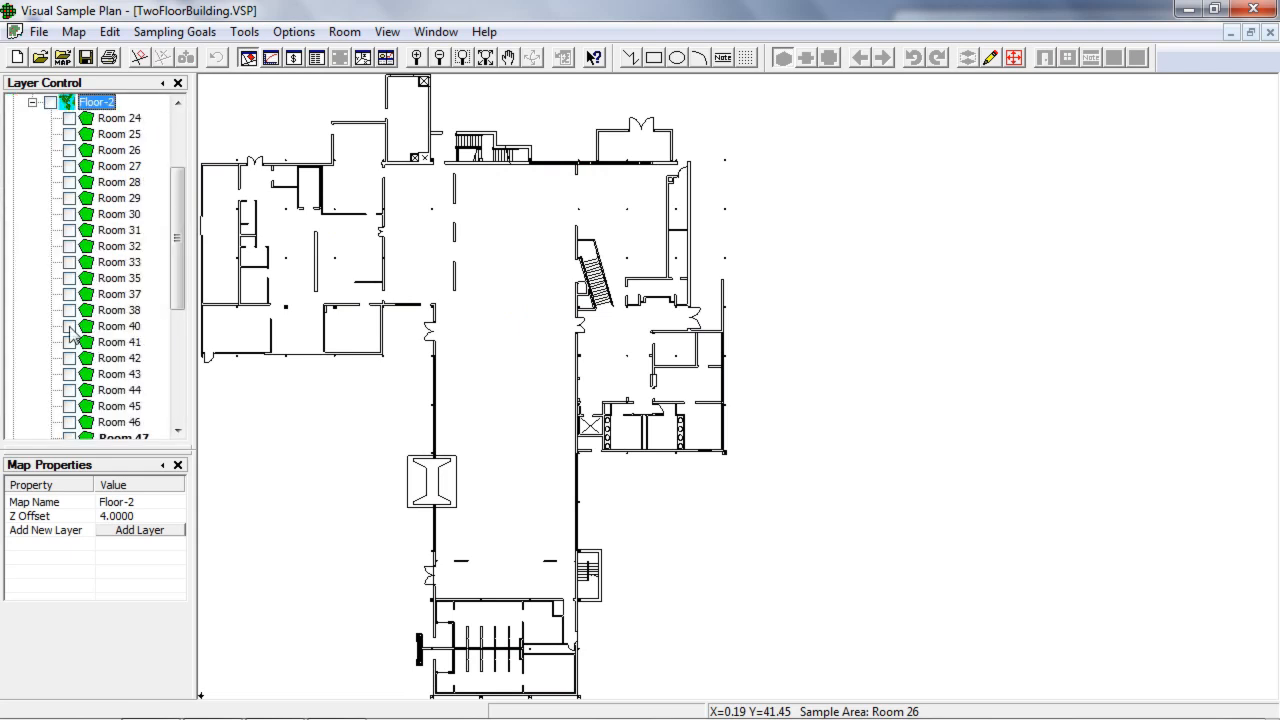
pyautogui.click(70, 326)
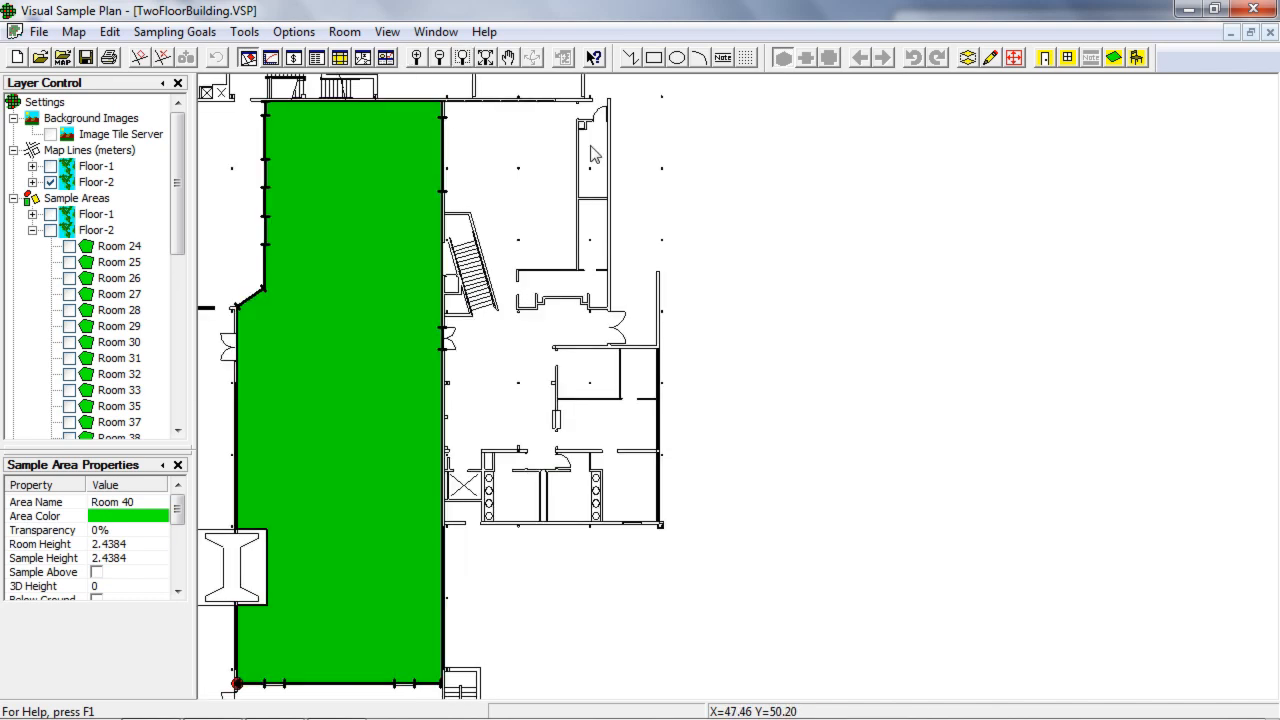
# Start partitioning Room 40 from its lower left corner
pyautogui.click(111, 33)
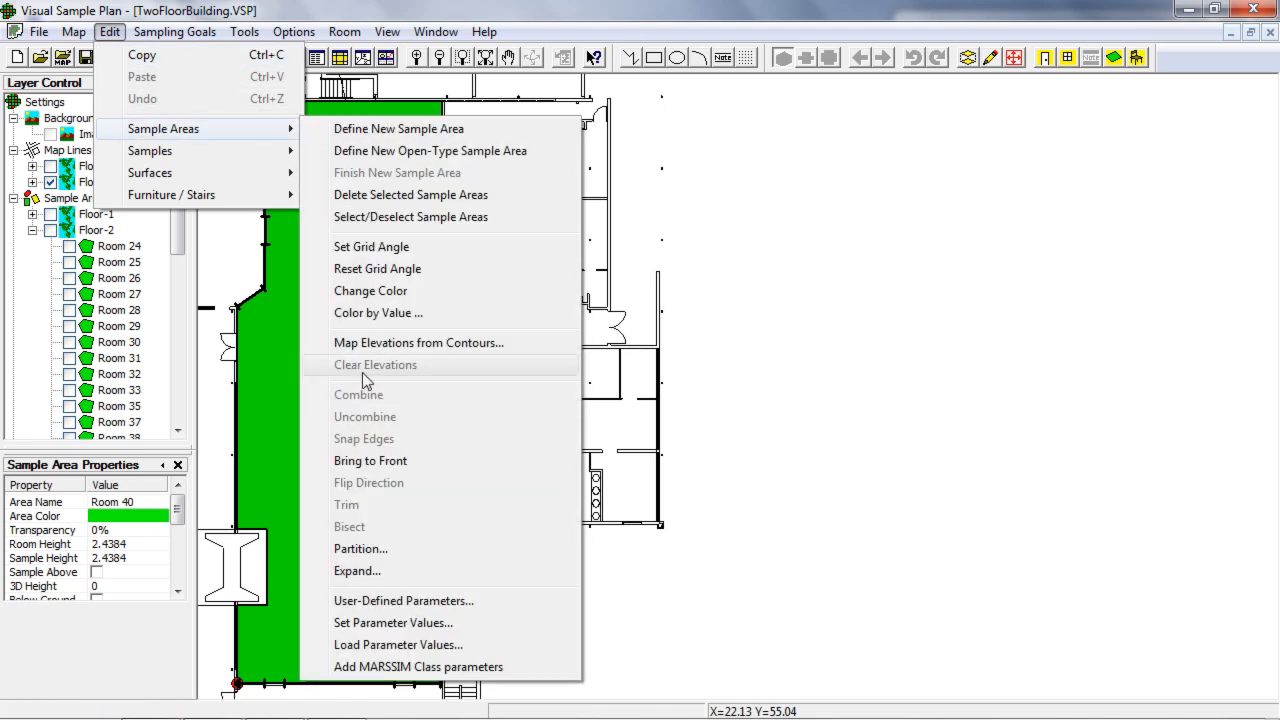
pyautogui.click(360, 549)
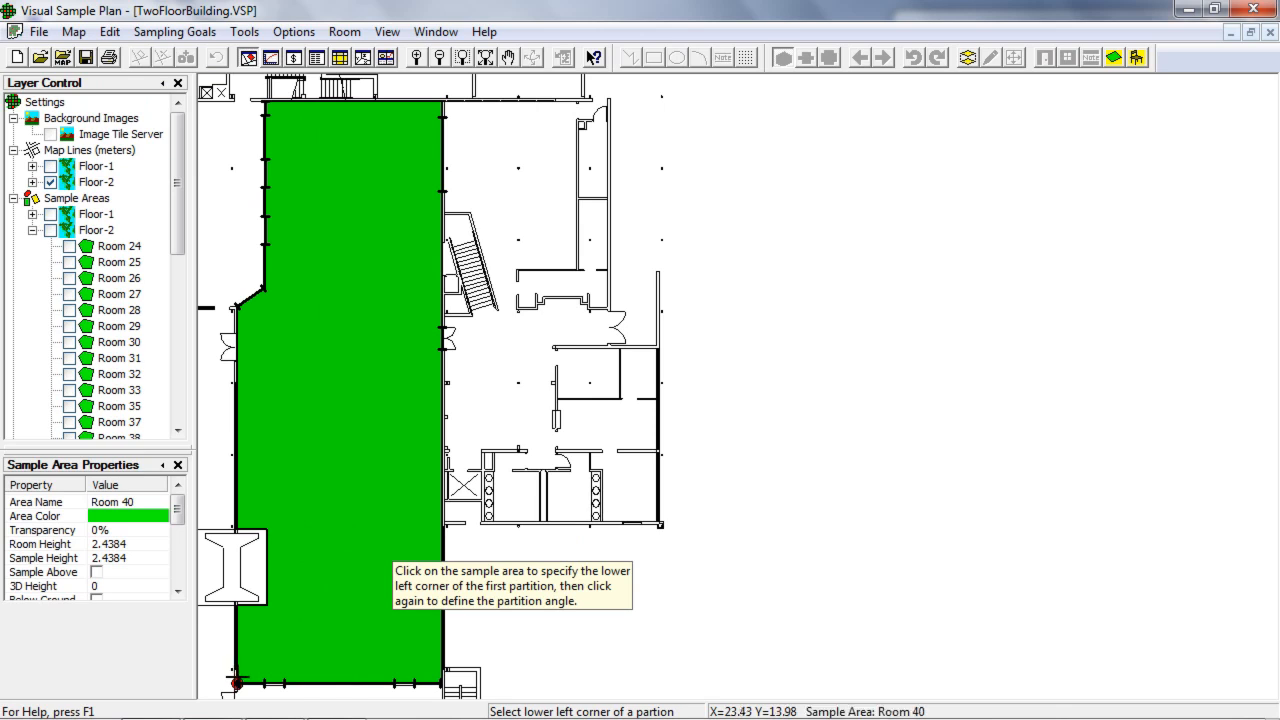
pyautogui.click(234, 679)
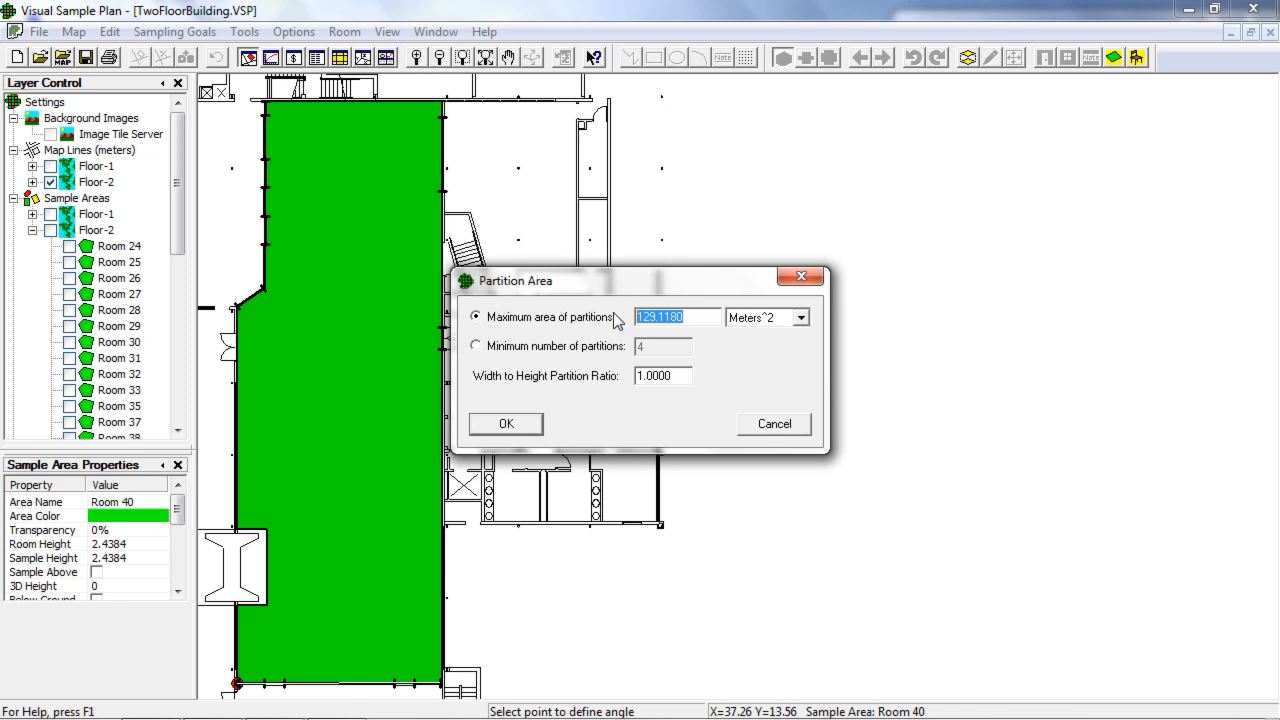
# Partition Room 40 into pieces of at most 100 square metres
pyautogui.write('100.0000')
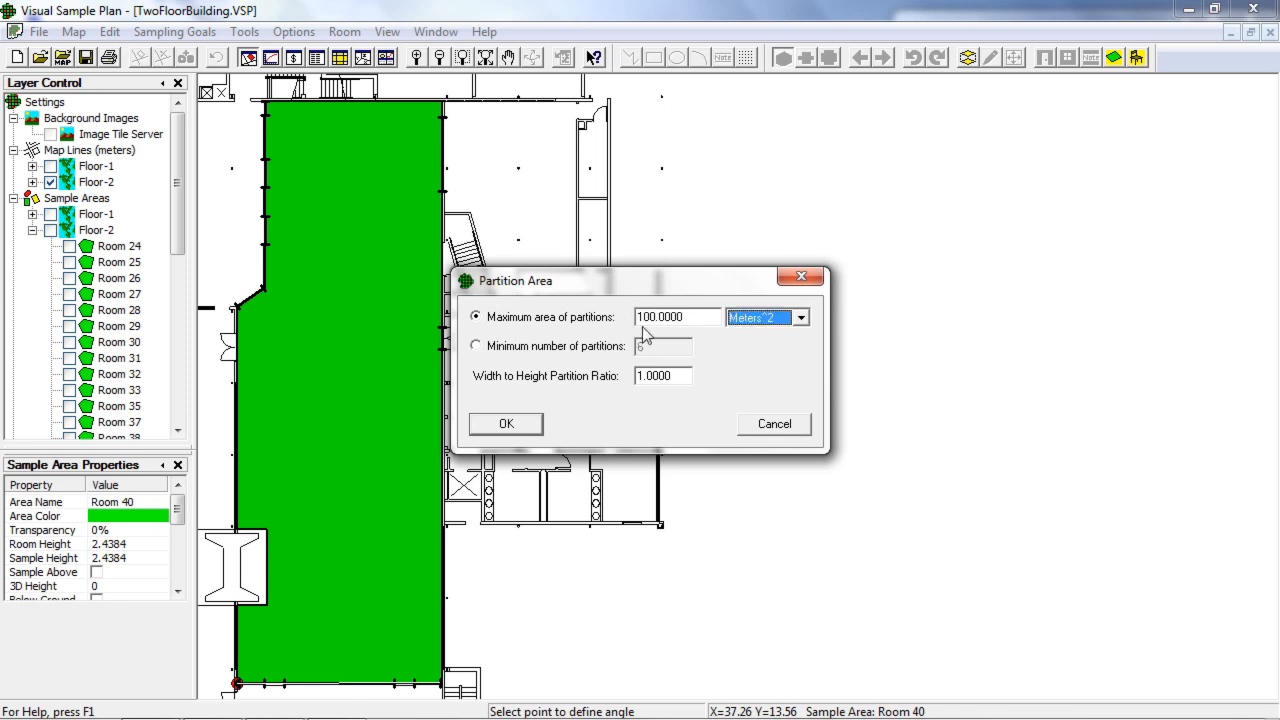
pyautogui.click(506, 423)
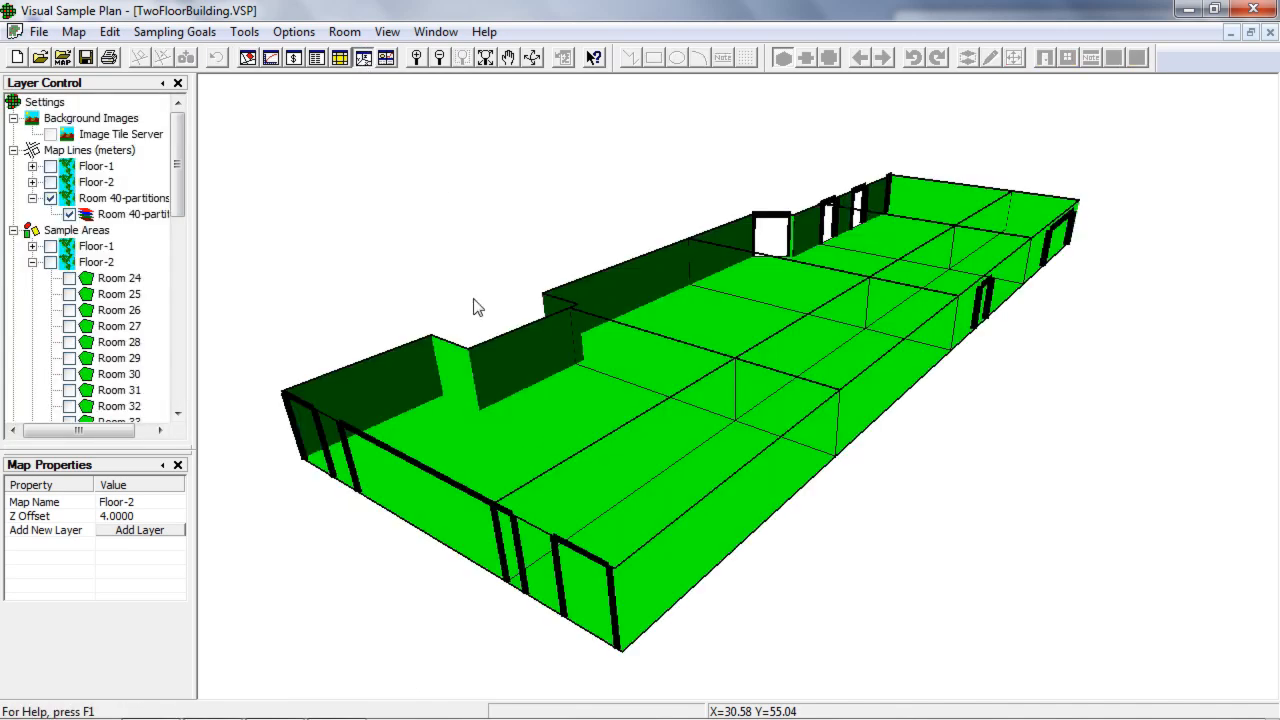
pyautogui.moveTo(477, 307); pyautogui.dragTo(760, 472)
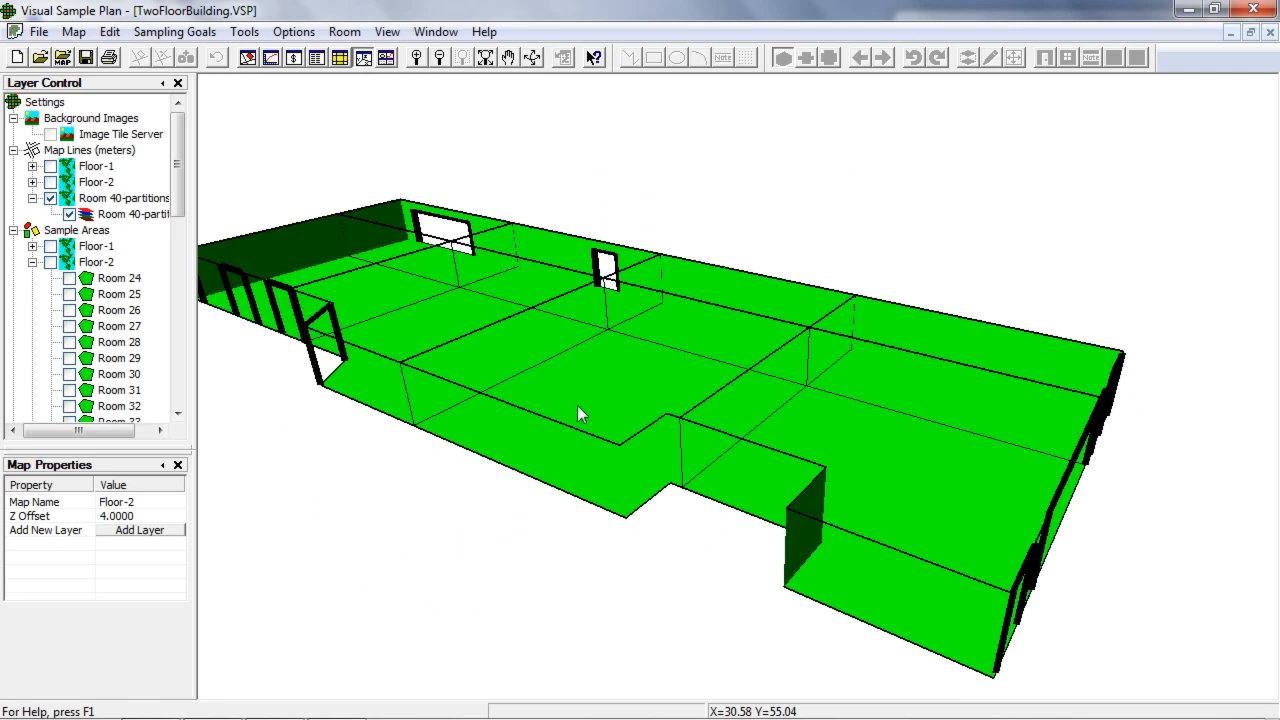
pyautogui.moveTo(664, 381)
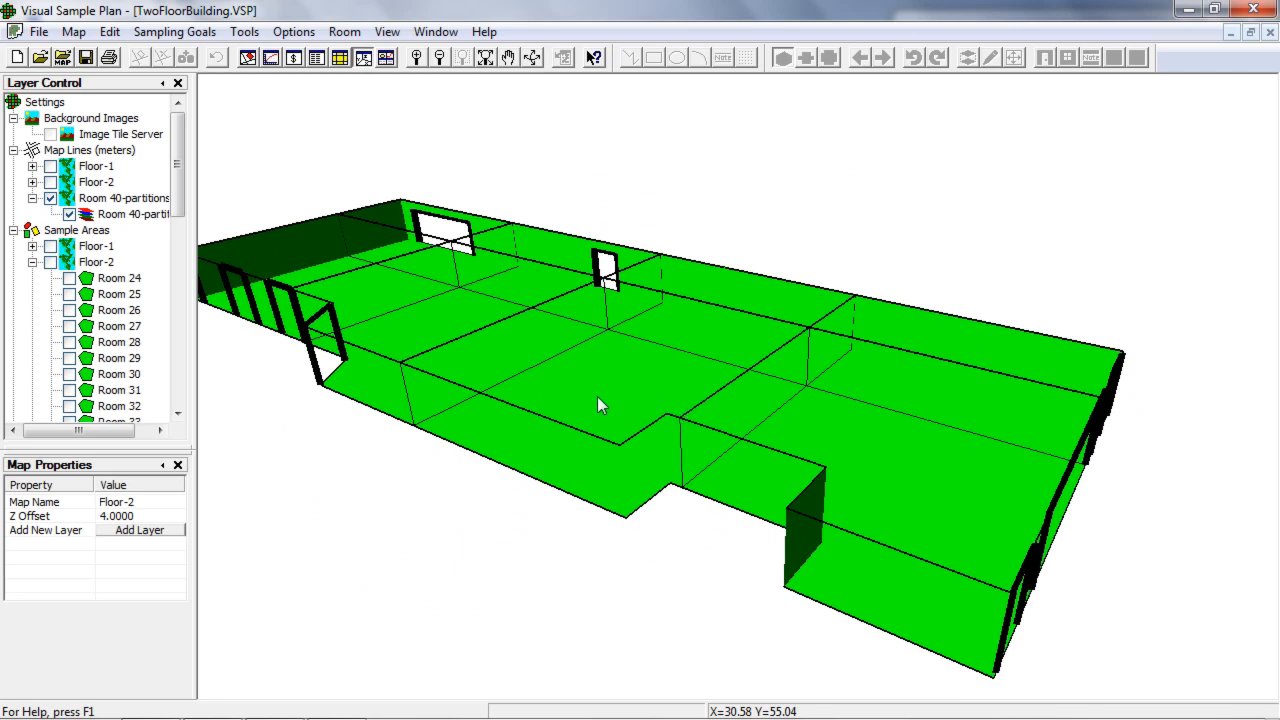
pyautogui.moveTo(383, 470)
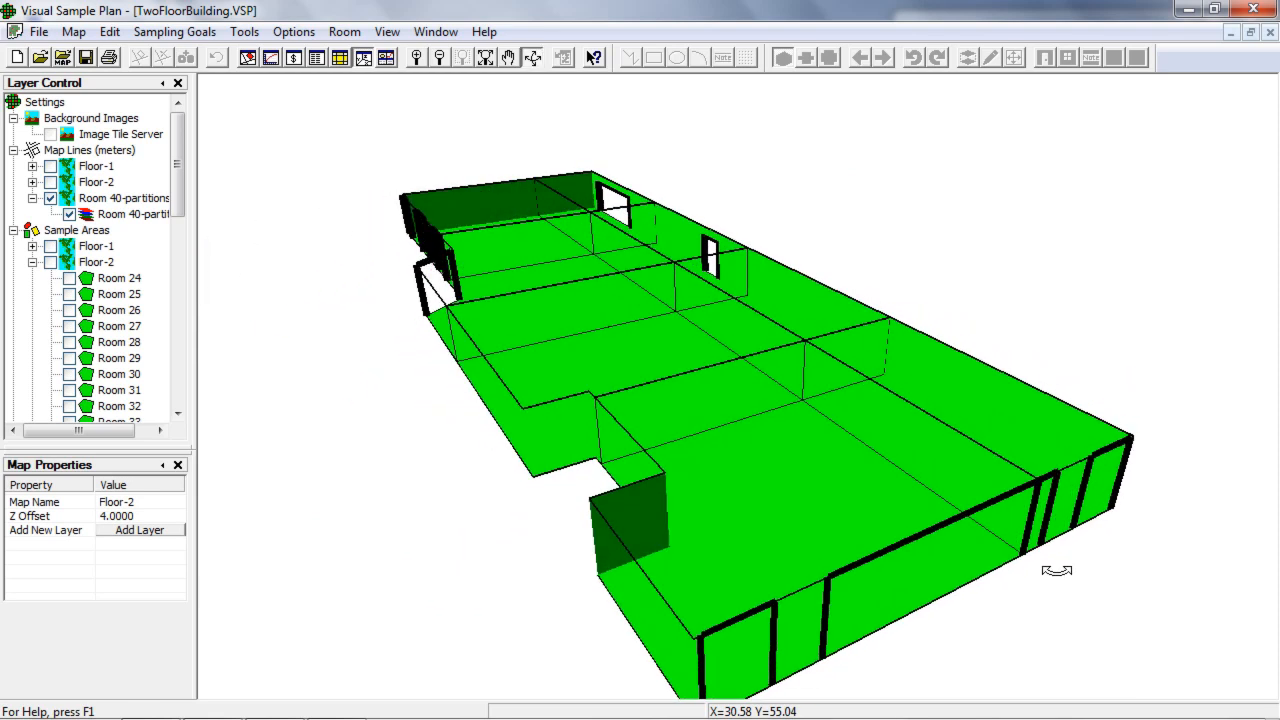
pyautogui.moveTo(1057, 570); pyautogui.dragTo(790, 620)
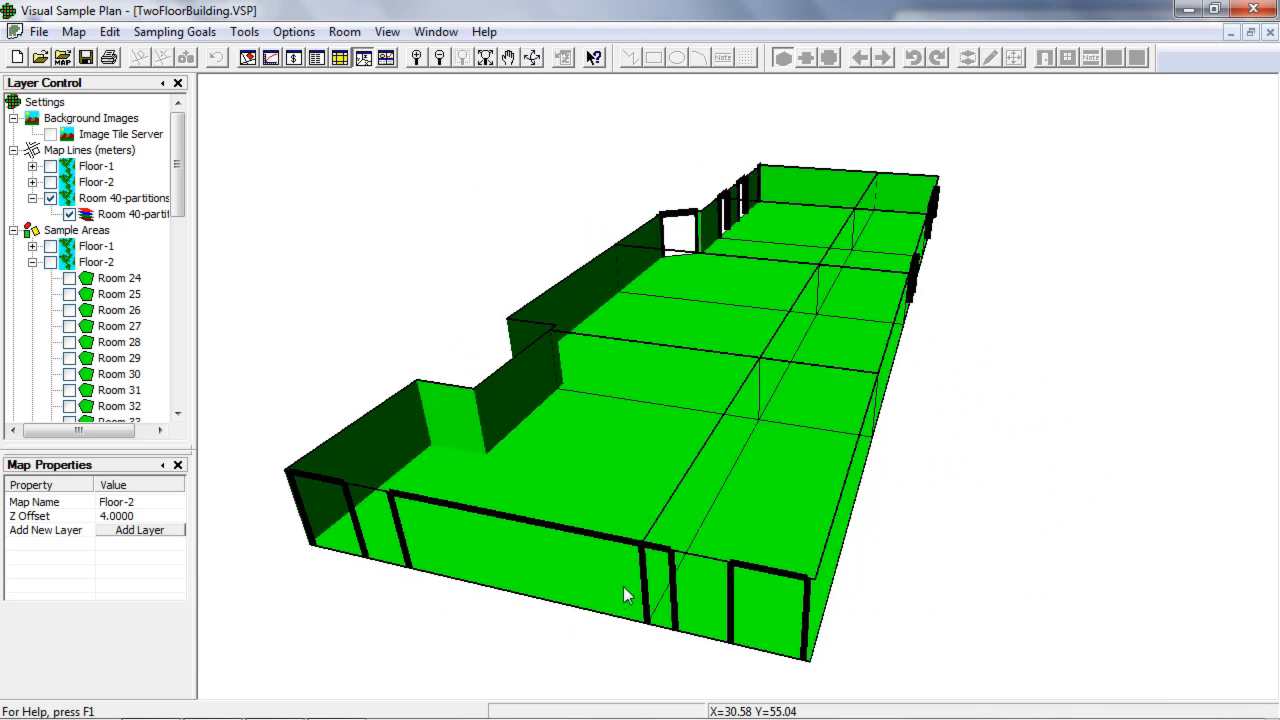
pyautogui.moveTo(628, 596)
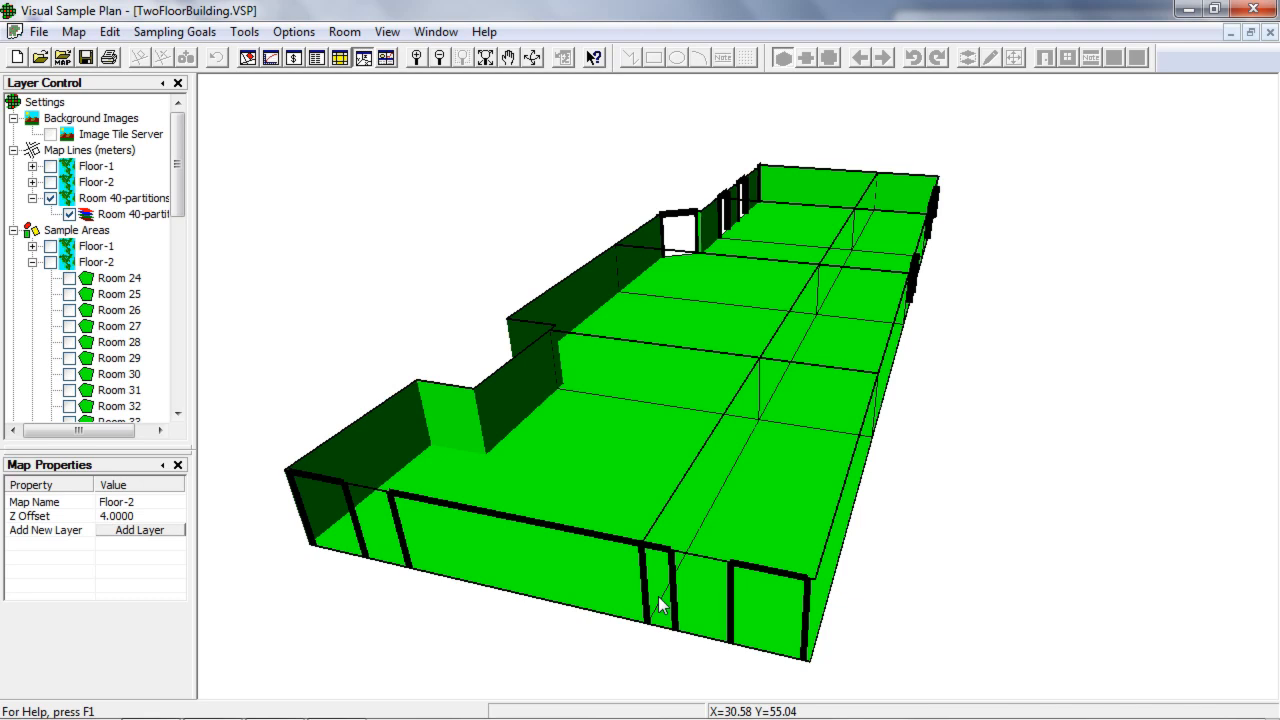
# Add the MARSSIM class 'Zone' parameter to the sample areas and confirm
pyautogui.click(109, 31)
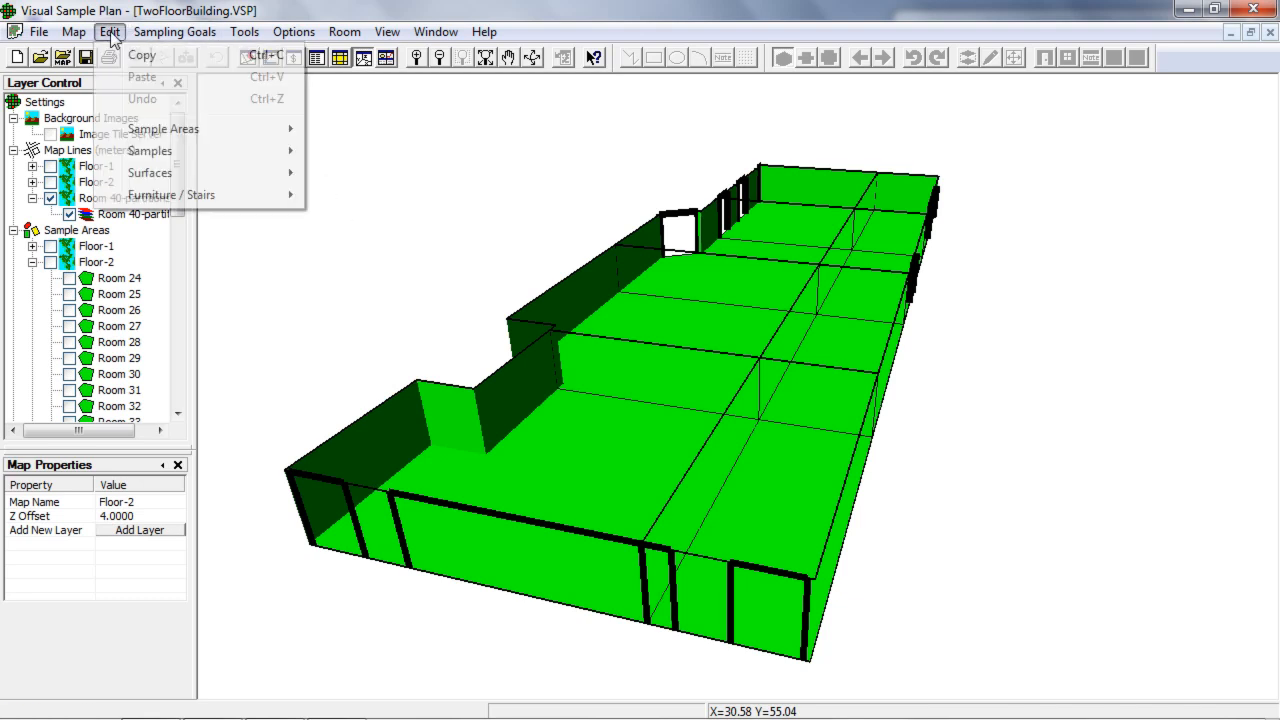
pyautogui.moveTo(150, 151)
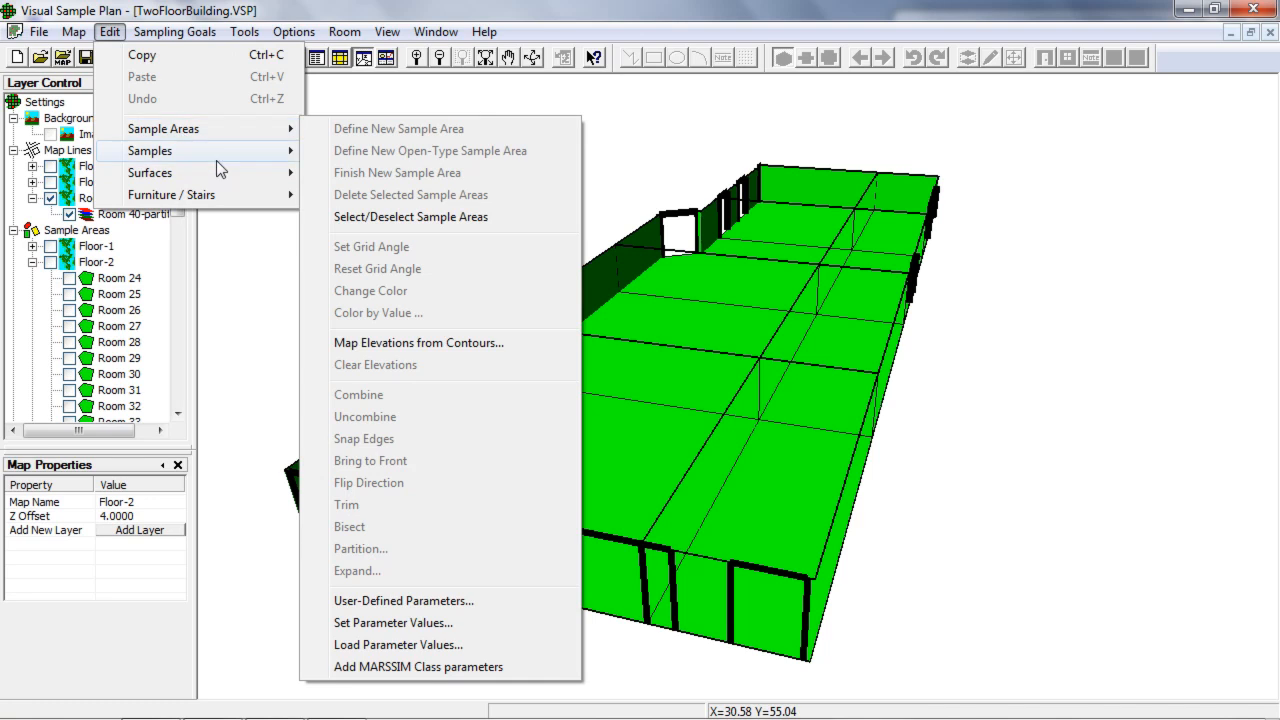
pyautogui.moveTo(419, 667)
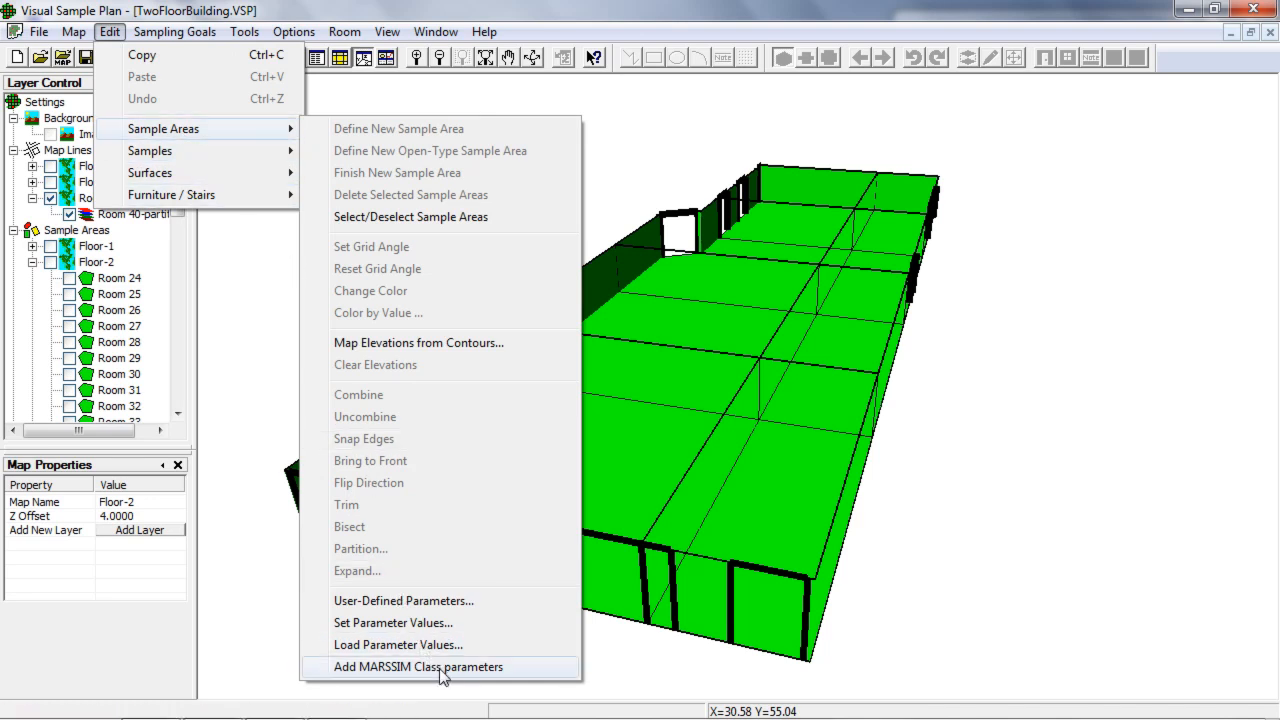
pyautogui.click(418, 667)
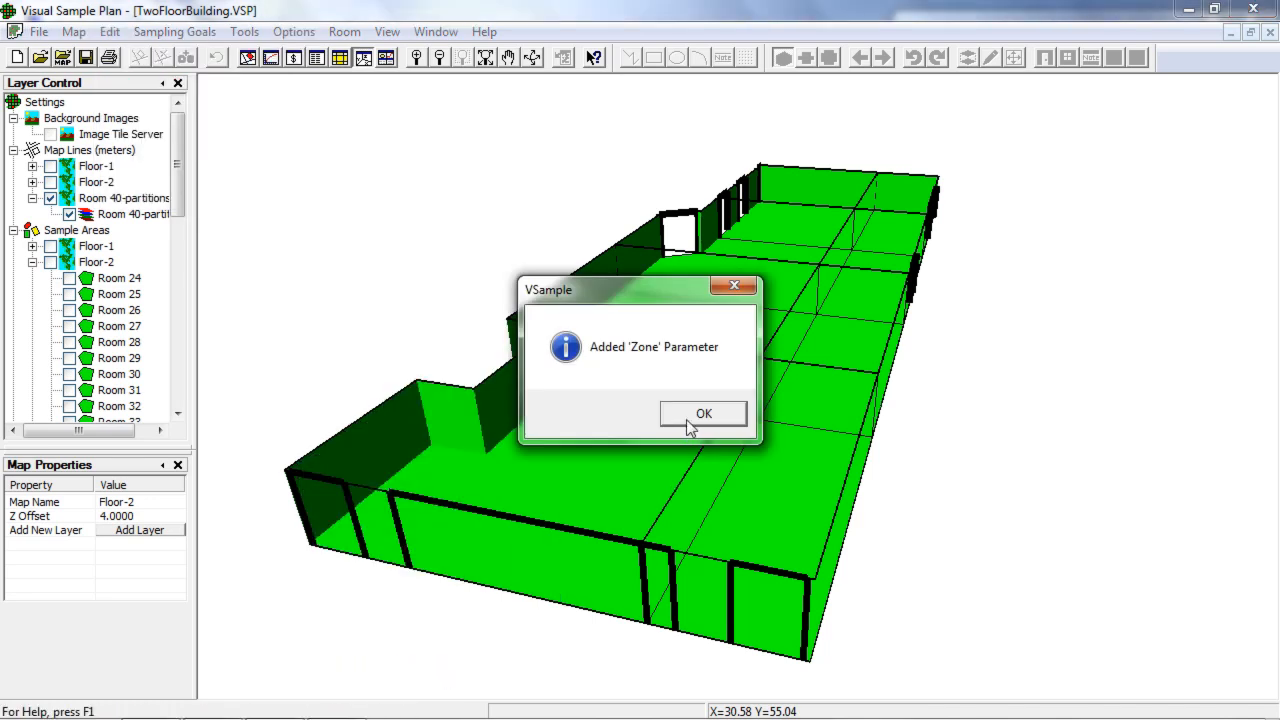
pyautogui.click(706, 412)
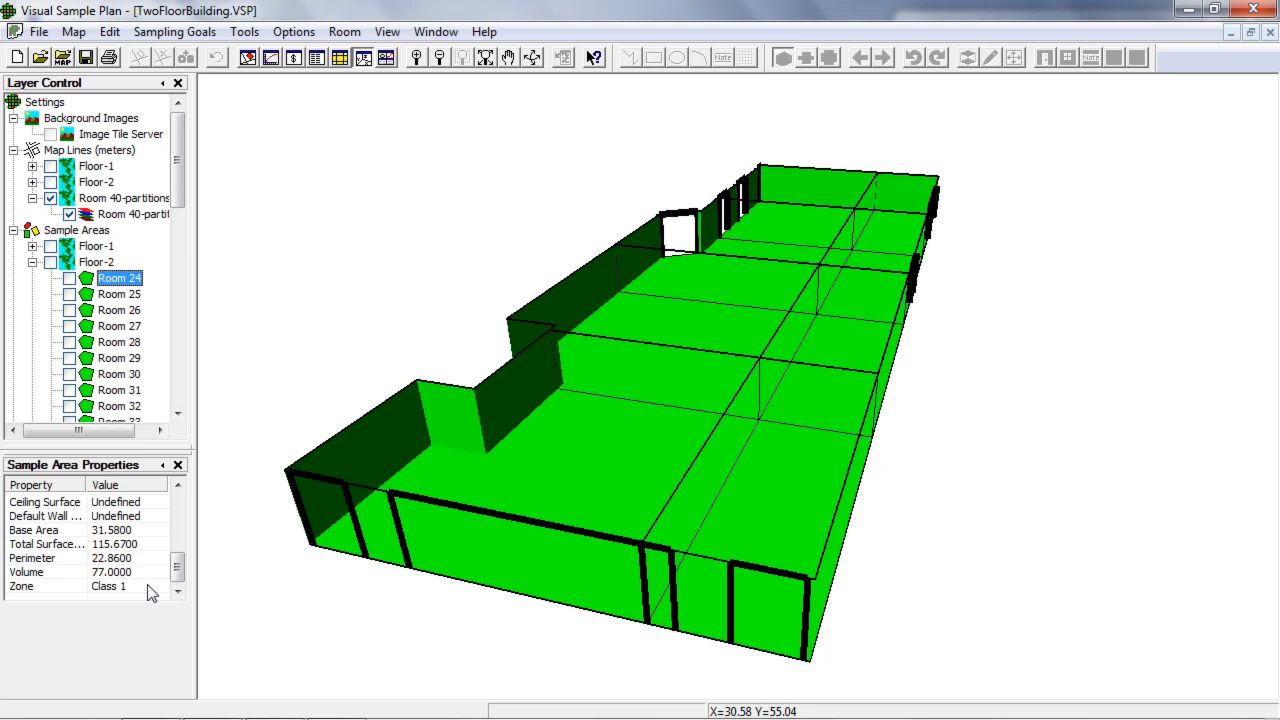
# Change Room 24's Zone parameter from Class 1 to Class 3
pyautogui.click(156, 591)
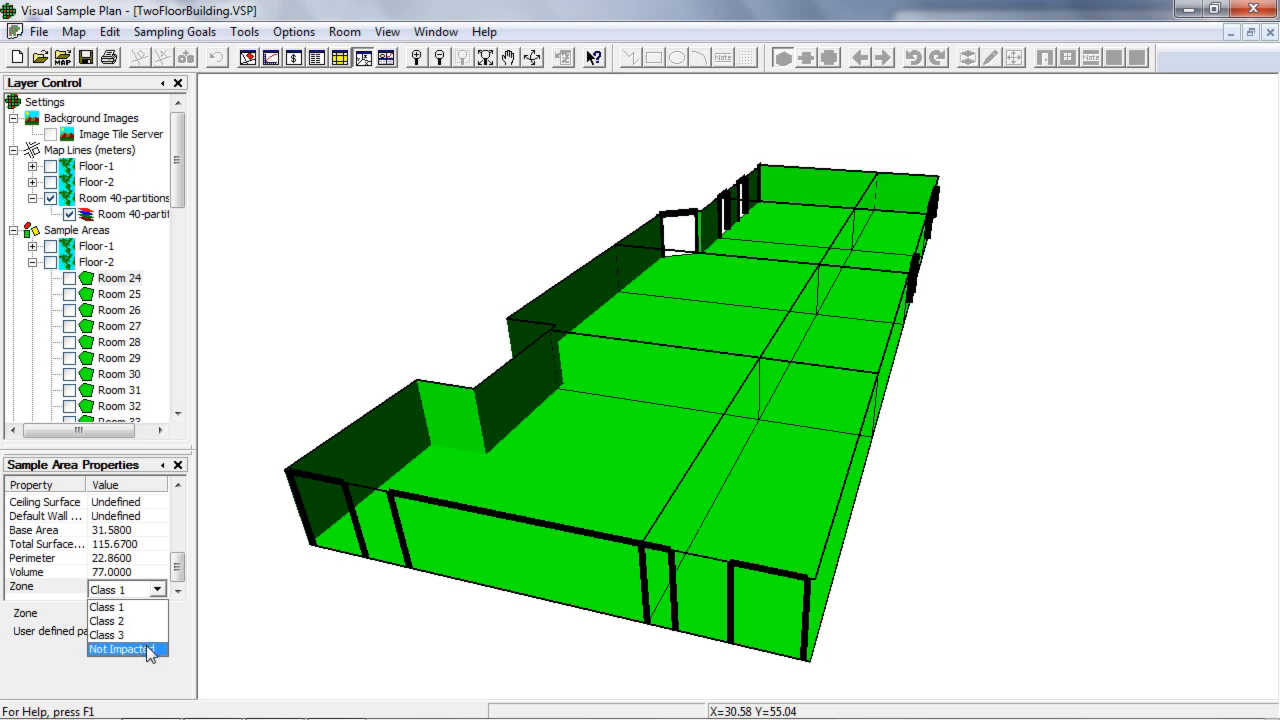
pyautogui.click(103, 630)
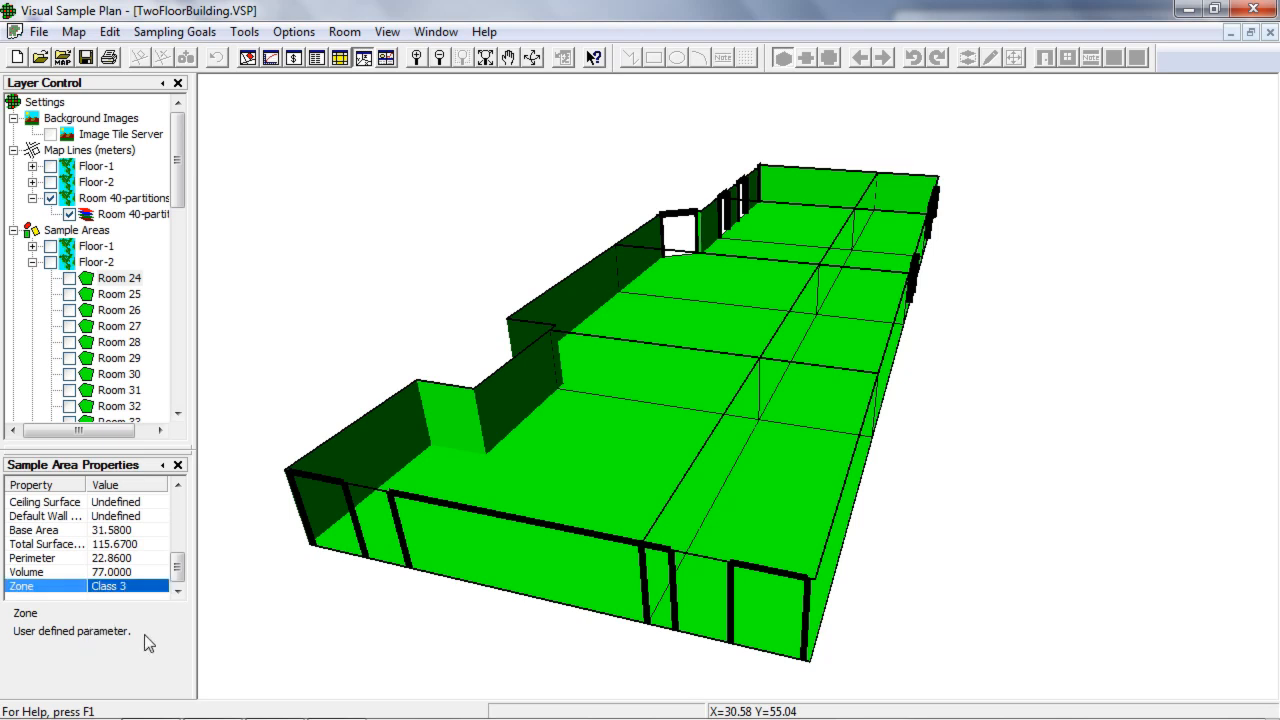